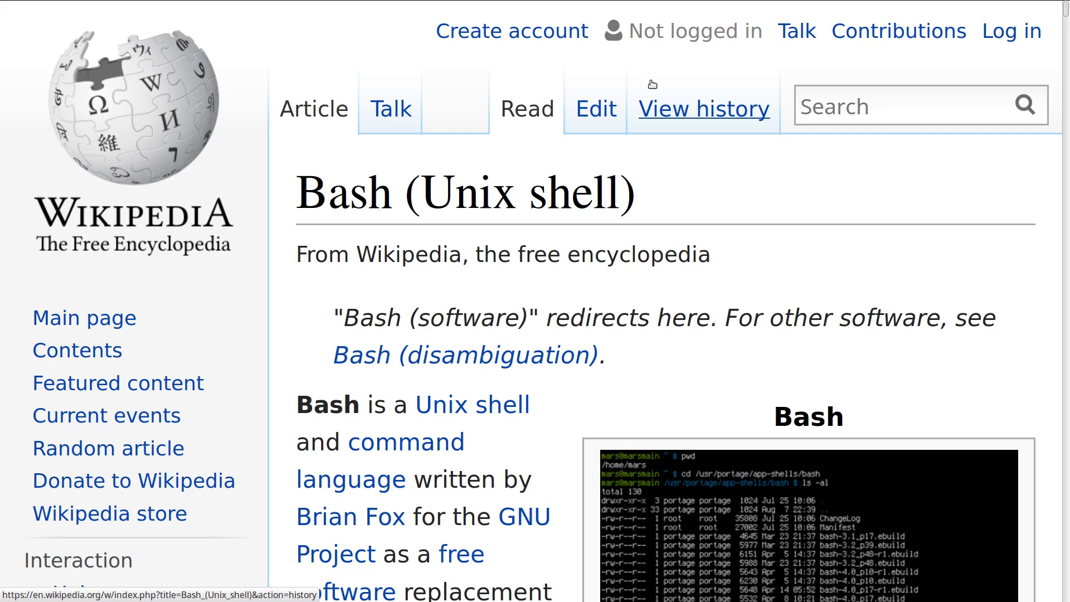
{"action": "mouse_move", "coordinate": [583, 210]}
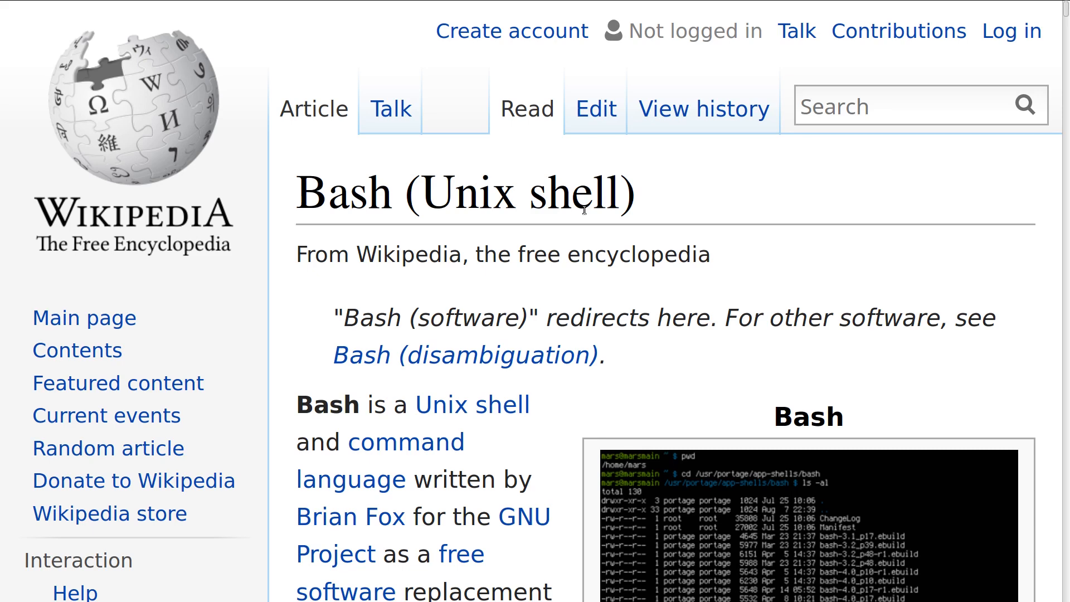
{"action": "mouse_move", "coordinate": [584, 260]}
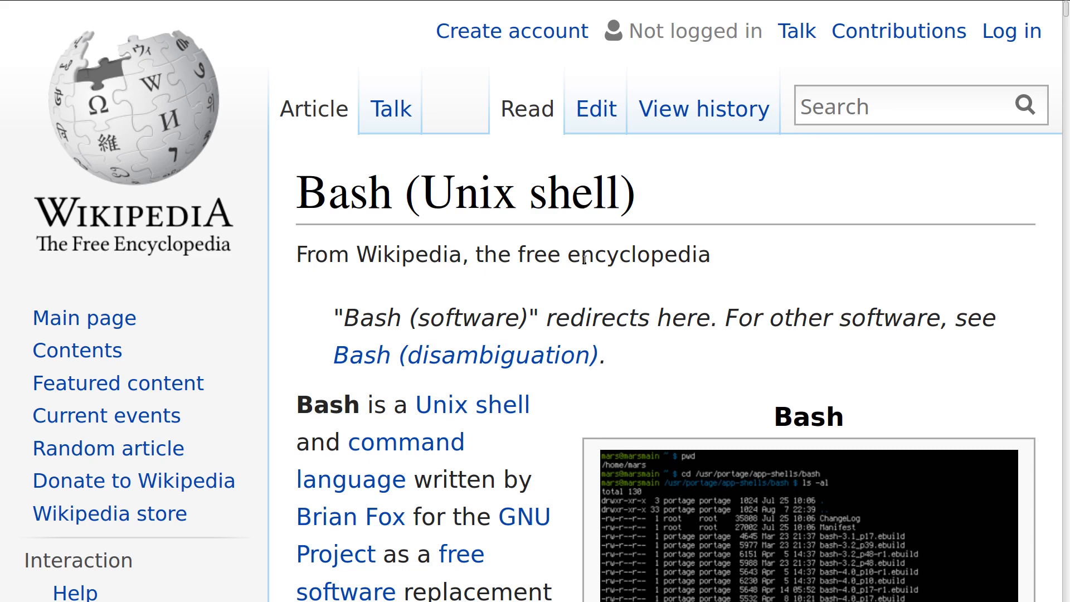
Scroll the Wikipedia Bash article down to the infobox with the screenshot, author and release dates.
{"action": "scroll", "scroll_direction": "down", "scroll_amount": 3}
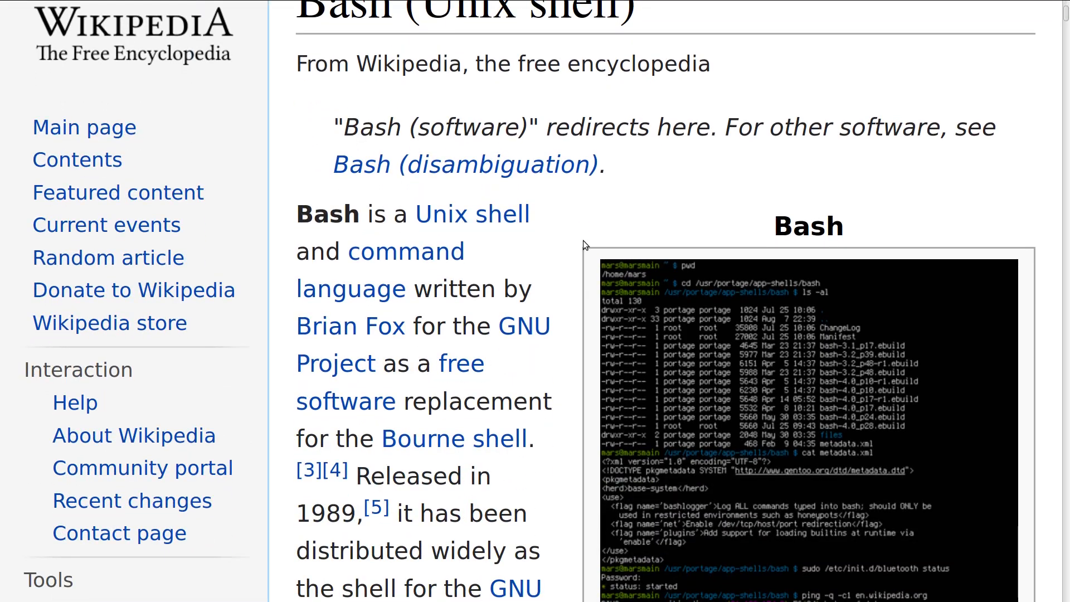
{"action": "scroll", "scroll_direction": "down", "scroll_amount": 3}
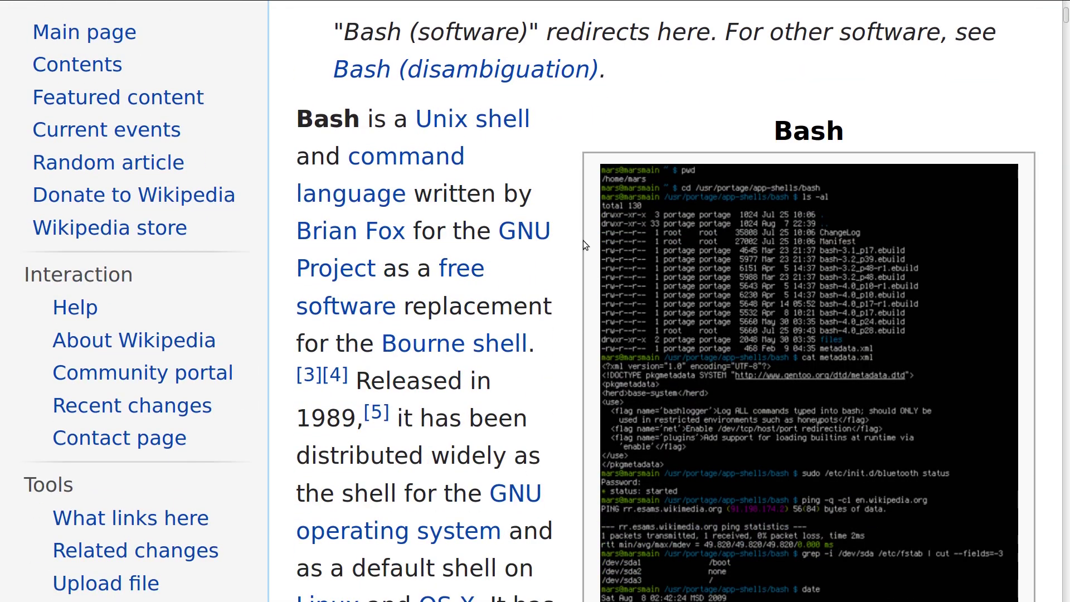
{"action": "scroll", "scroll_direction": "down", "scroll_amount": 3}
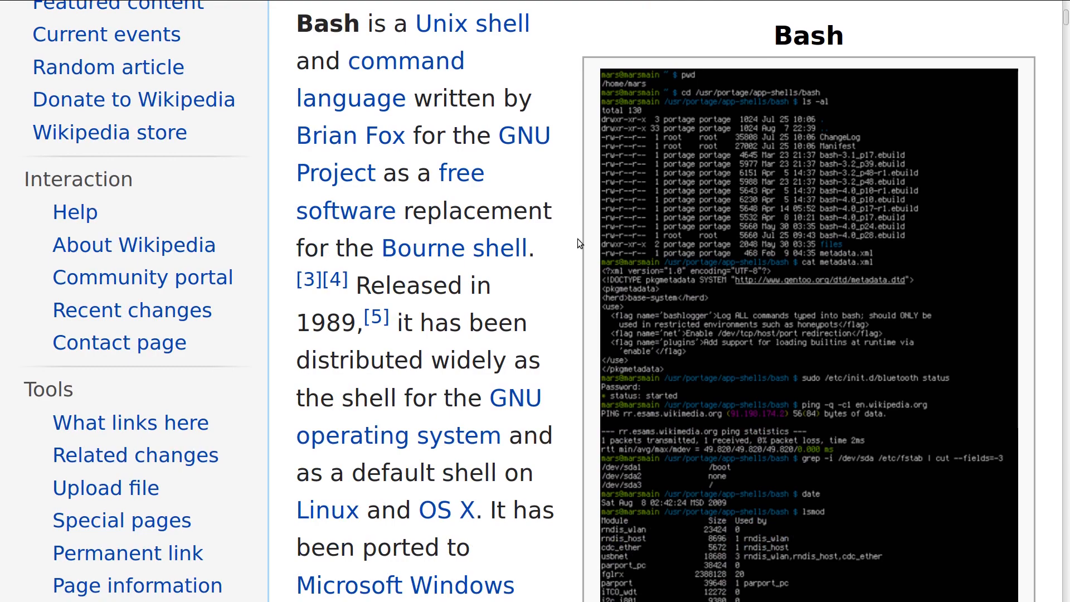
{"action": "scroll", "scroll_direction": "down", "scroll_amount": 3}
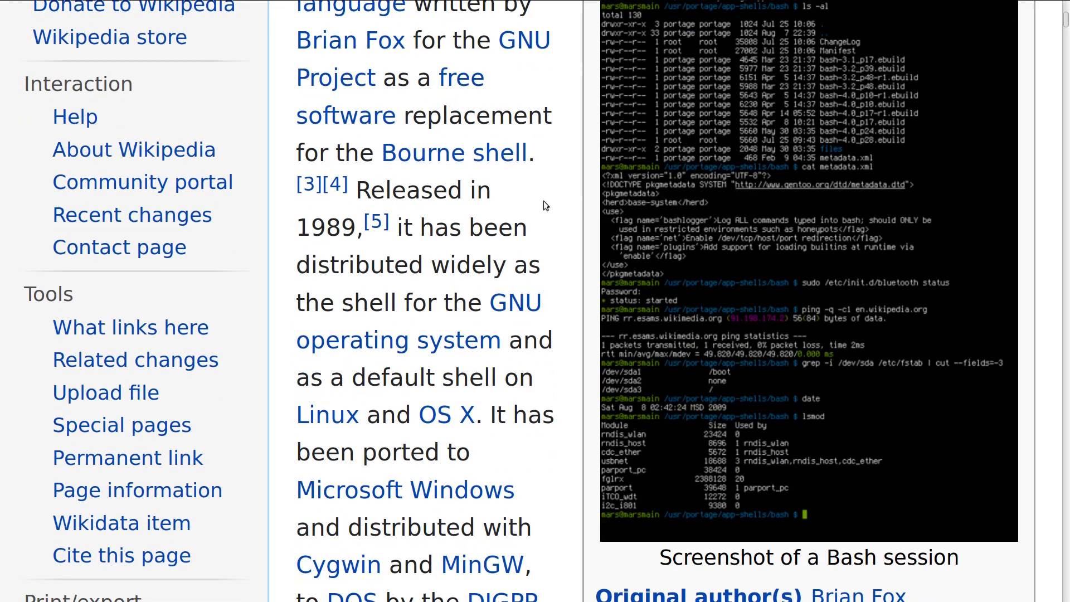
{"action": "scroll", "scroll_direction": "down", "scroll_amount": 3}
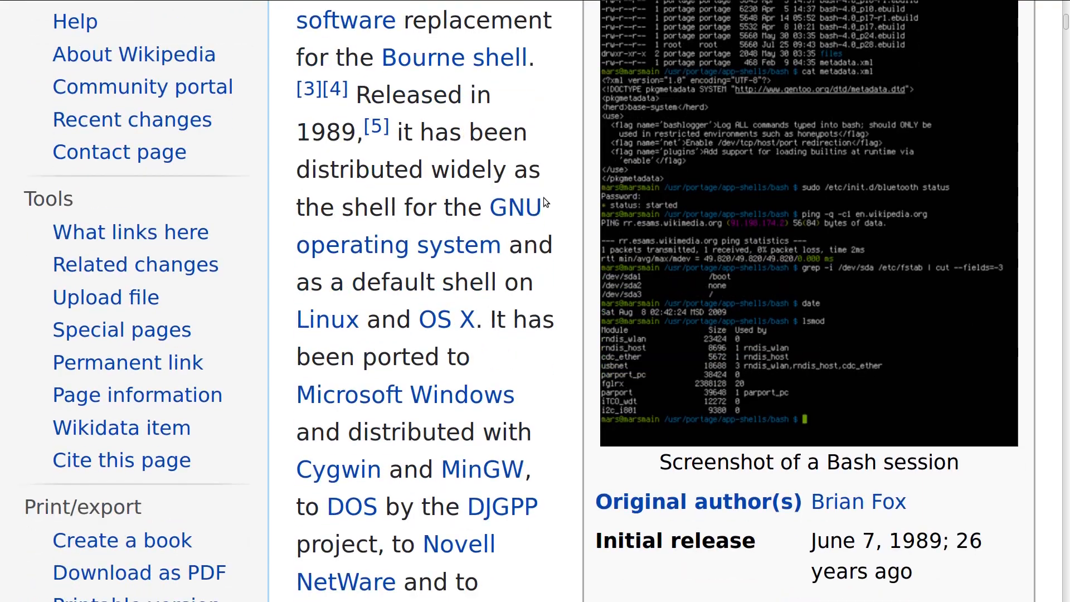
{"action": "scroll", "scroll_direction": "down", "scroll_amount": 3}
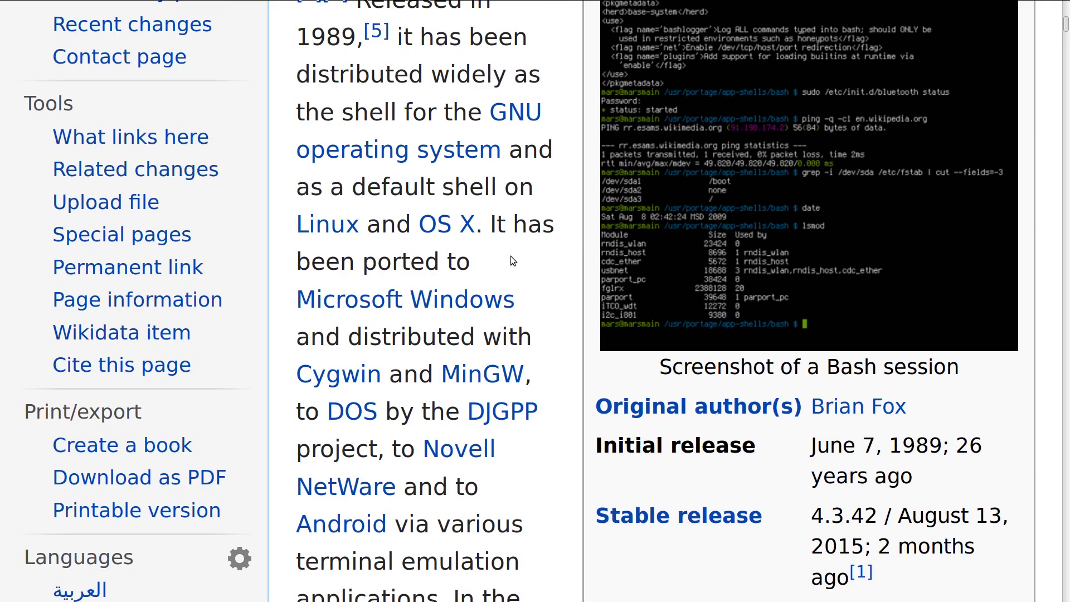
{"action": "scroll", "scroll_direction": "up", "scroll_amount": 3}
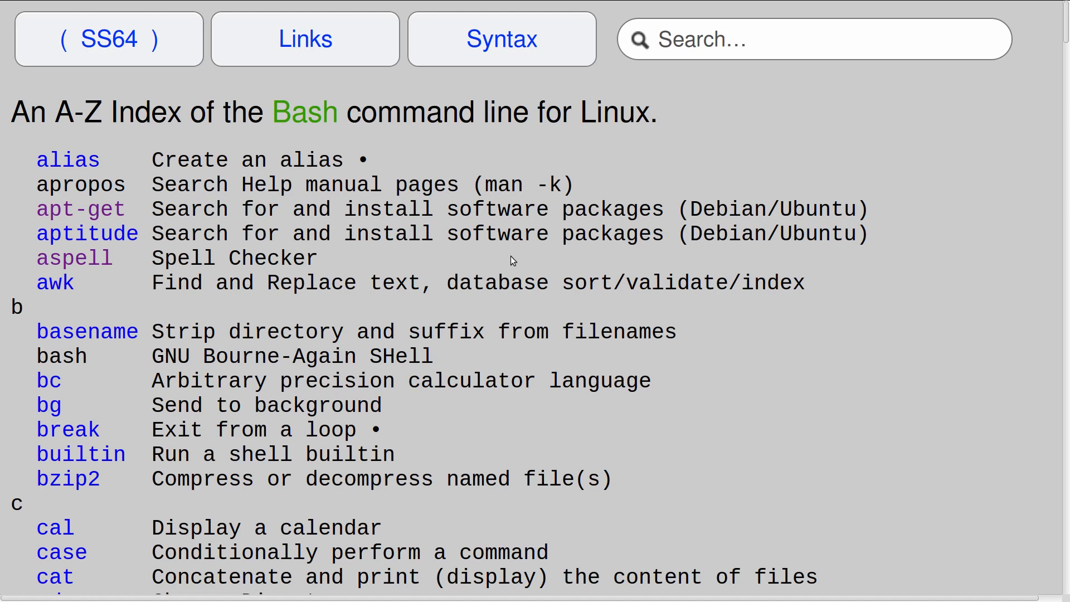
{"action": "mouse_move", "coordinate": [276, 504]}
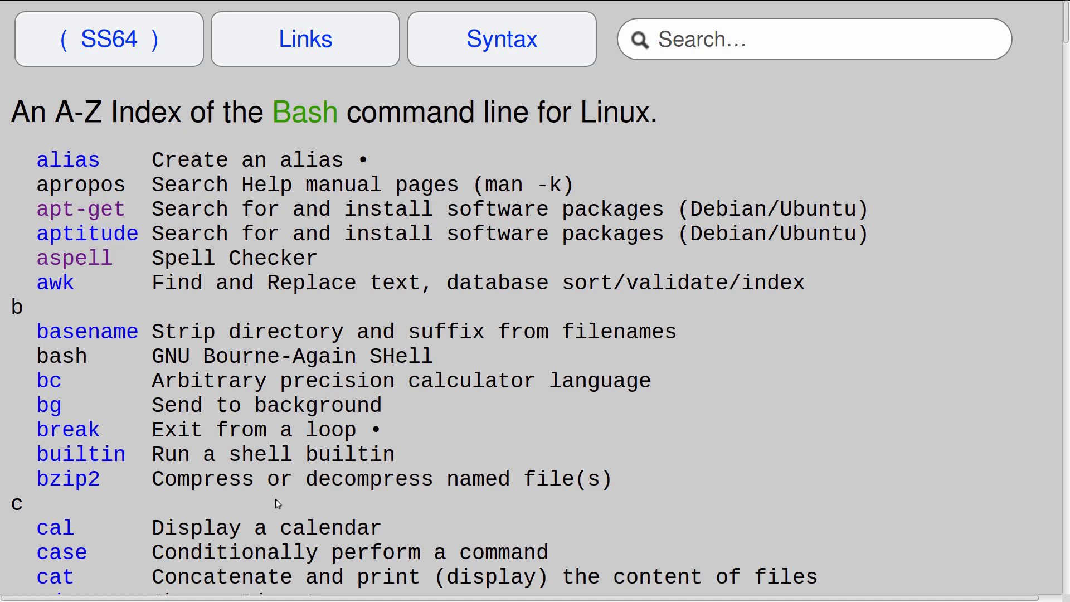
{"action": "mouse_move", "coordinate": [80, 209]}
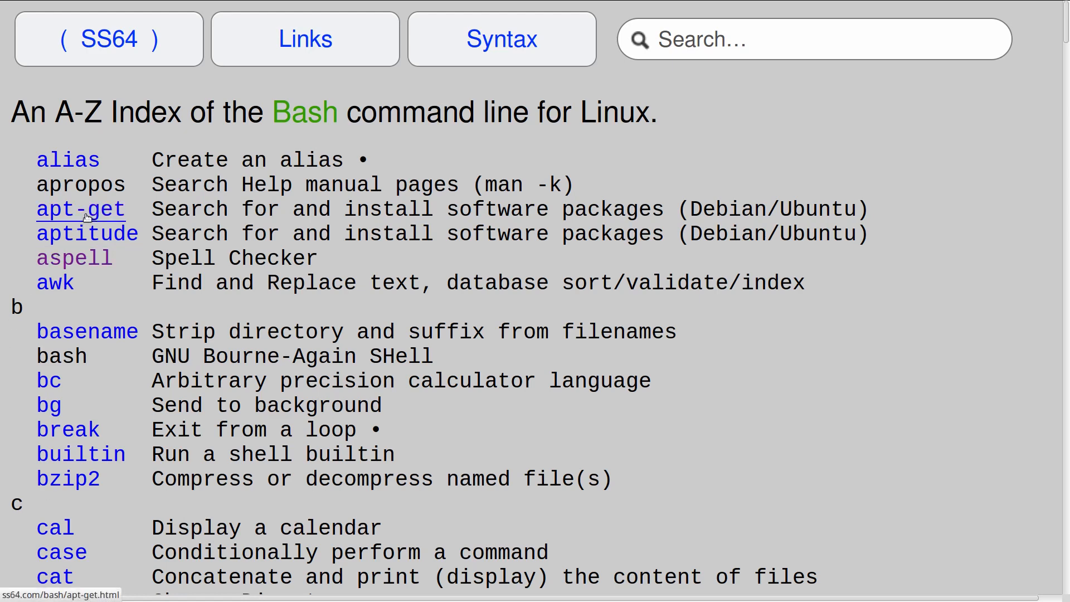
{"action": "mouse_move", "coordinate": [135, 217]}
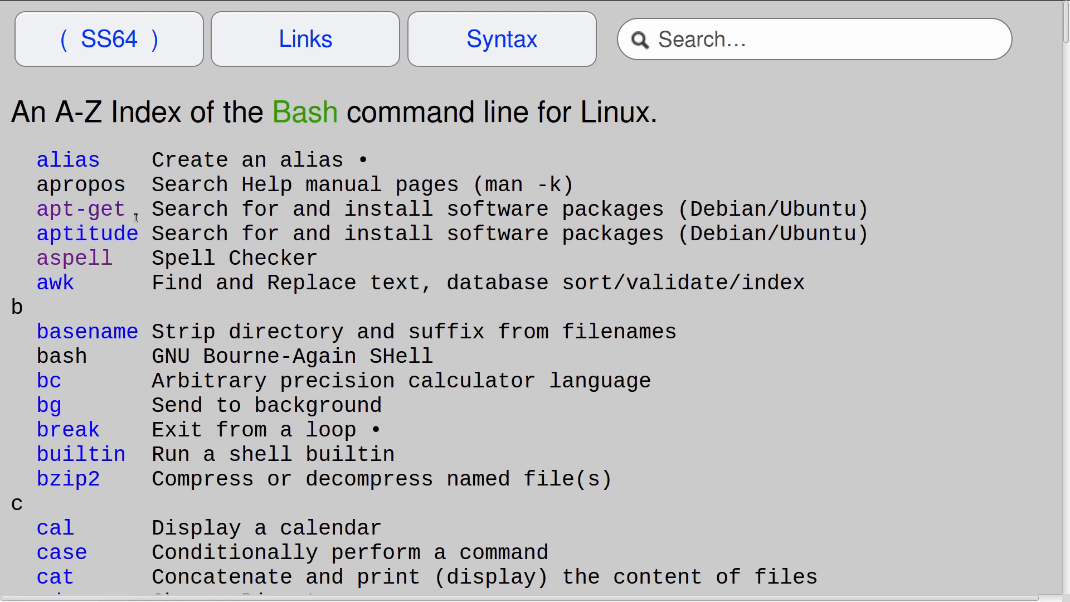
{"action": "mouse_move", "coordinate": [80, 209]}
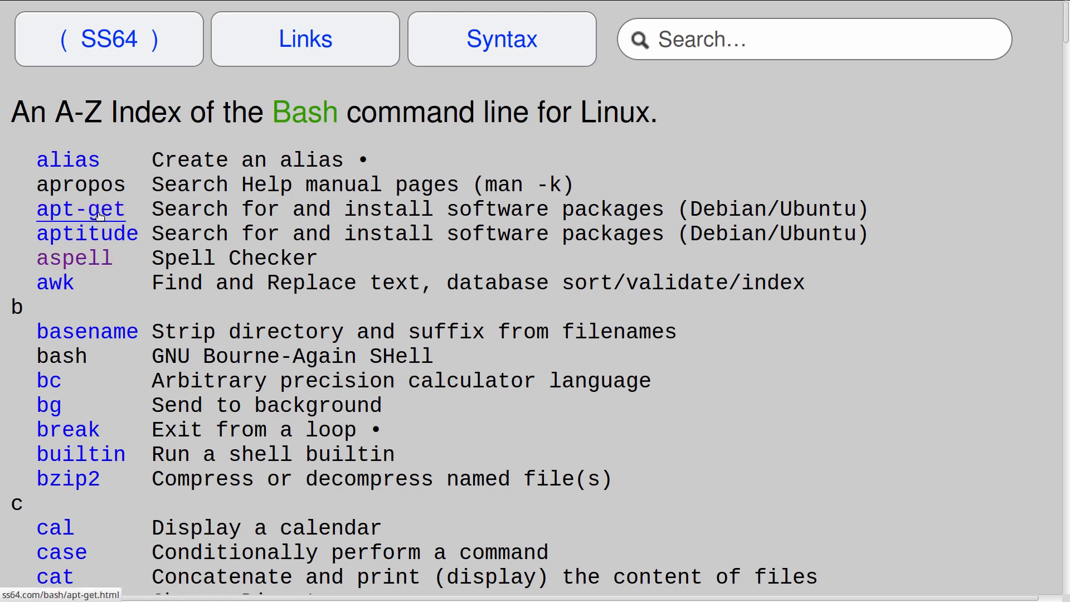
Open the SS64 apt-get reference page and view its syntax for update, upgrade and install.
{"action": "left_click", "coordinate": [81, 208]}
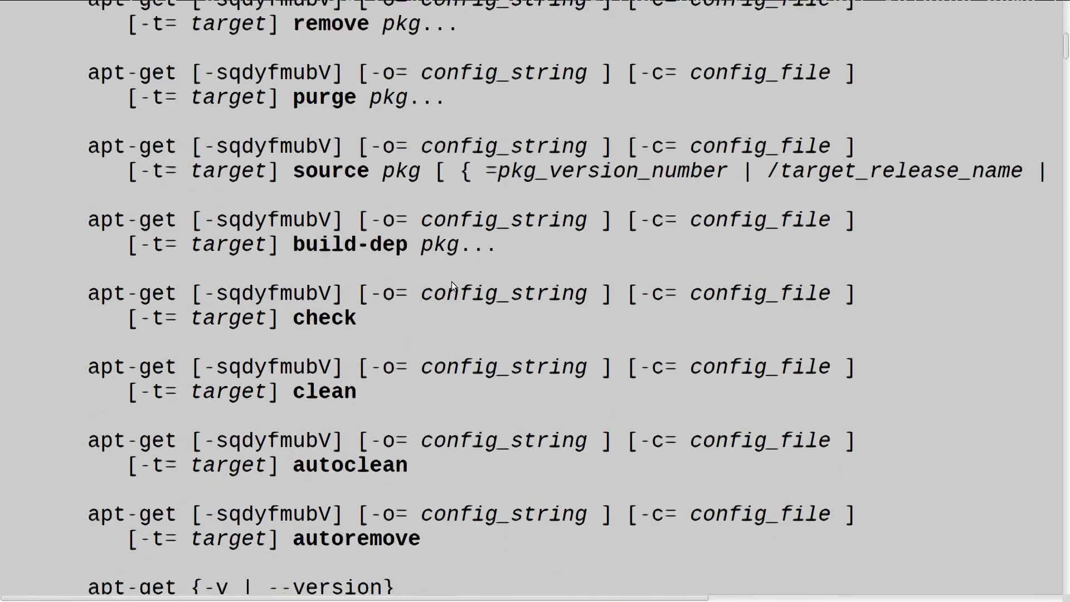
{"action": "scroll", "scroll_direction": "up", "scroll_amount": 3}
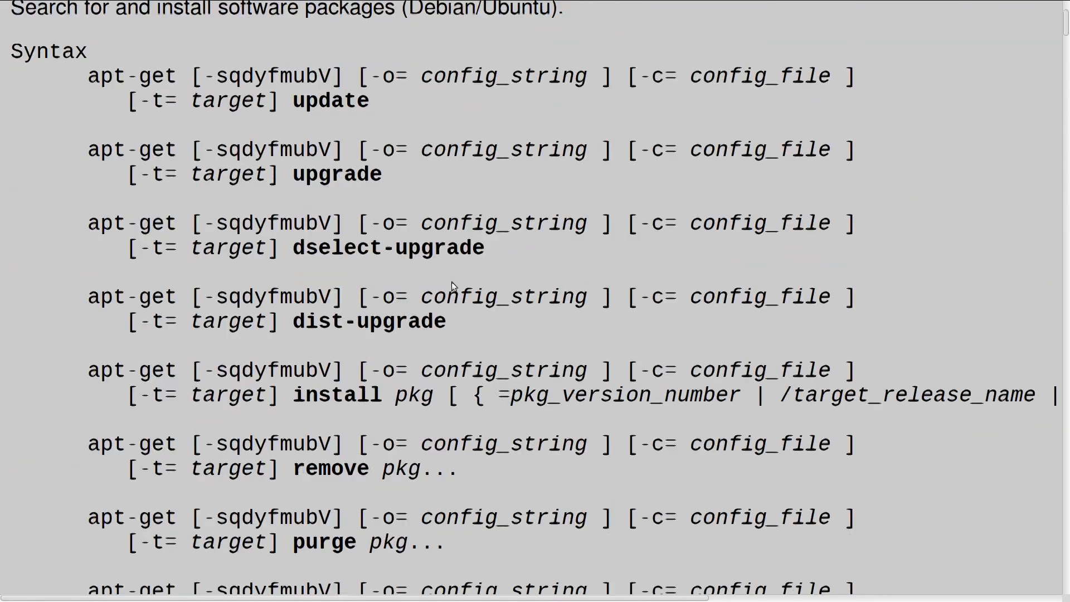
{"action": "scroll", "scroll_direction": "up", "scroll_amount": 3}
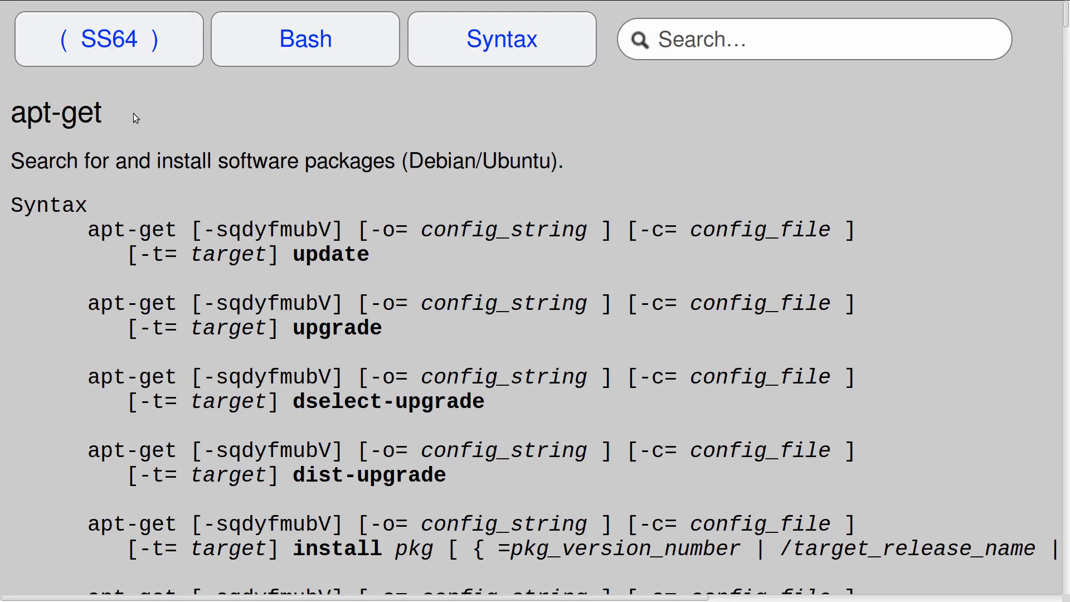
{"action": "mouse_move", "coordinate": [402, 136]}
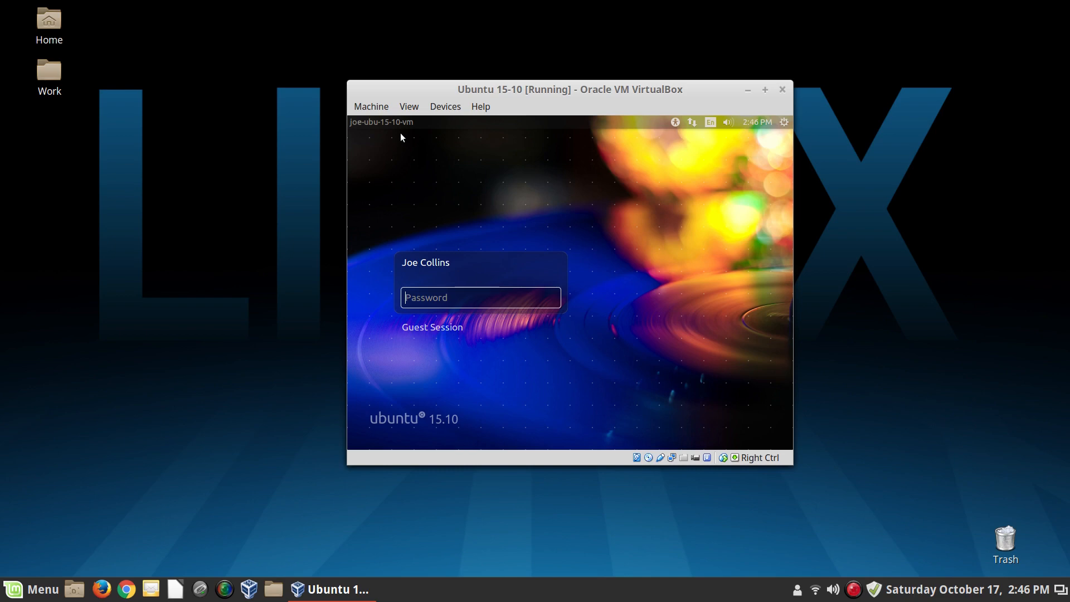
{"action": "mouse_move", "coordinate": [532, 188]}
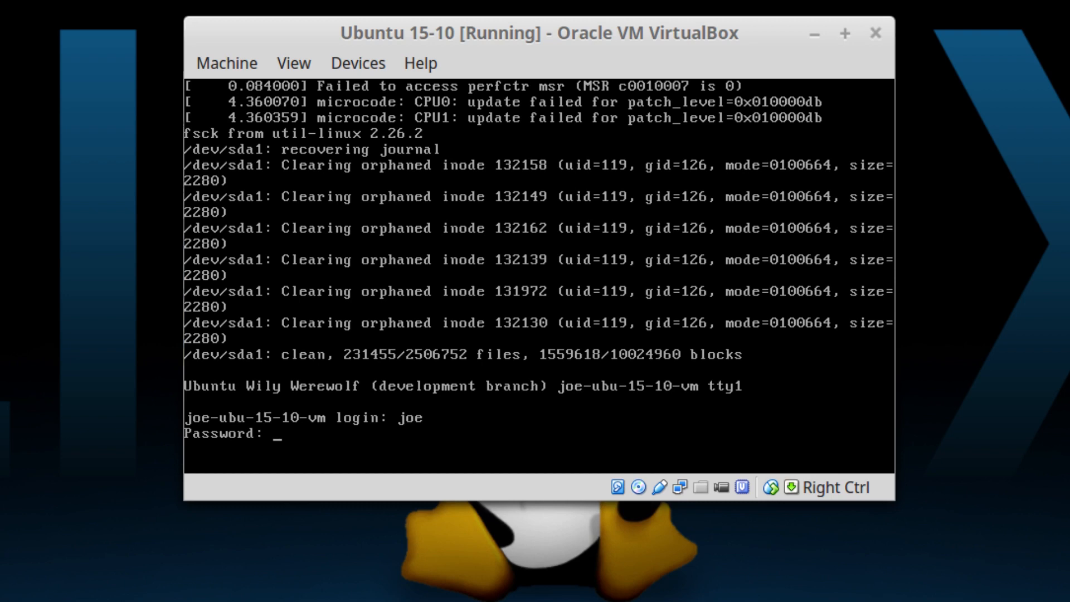
Log joe into the VM text console with the password and clear the screen.
{"action": "key", "text": "Return"}
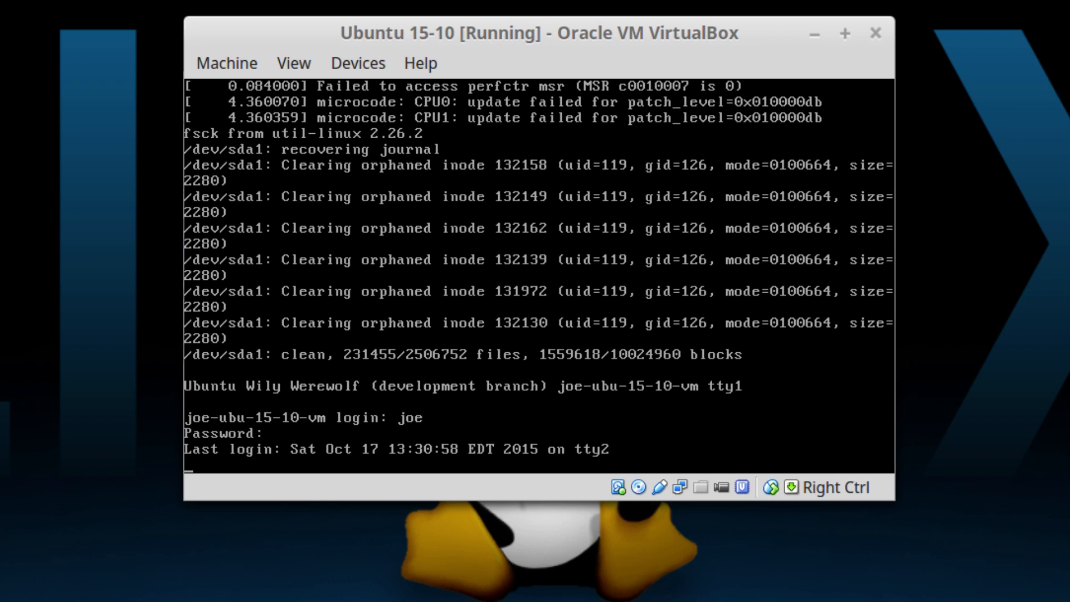
{"action": "key", "text": "Return"}
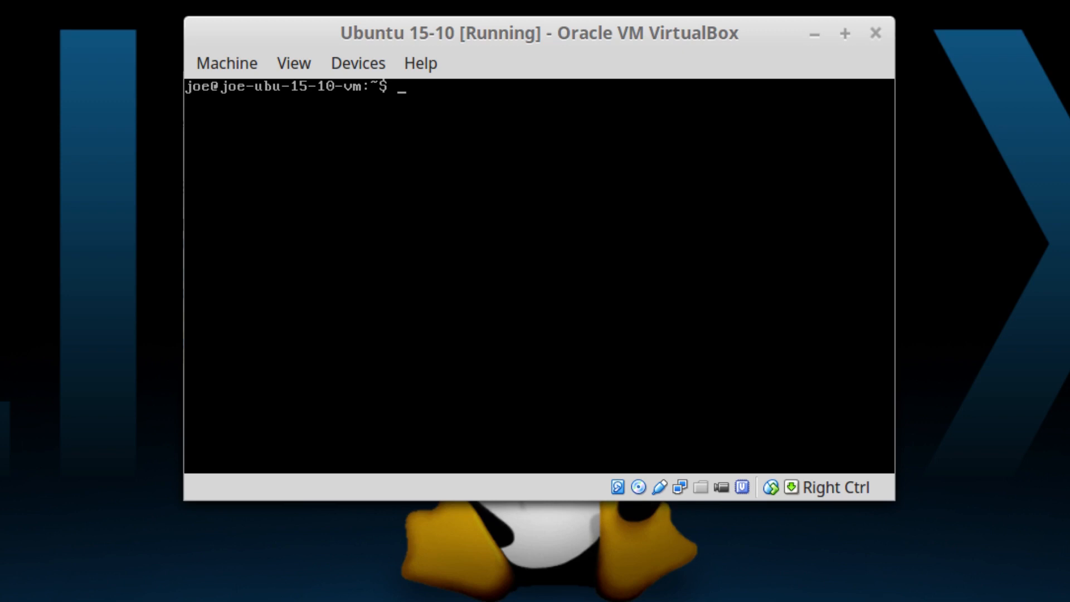
List the home directory with ls before switching to the tty2 console.
{"action": "type", "text": "ls"}
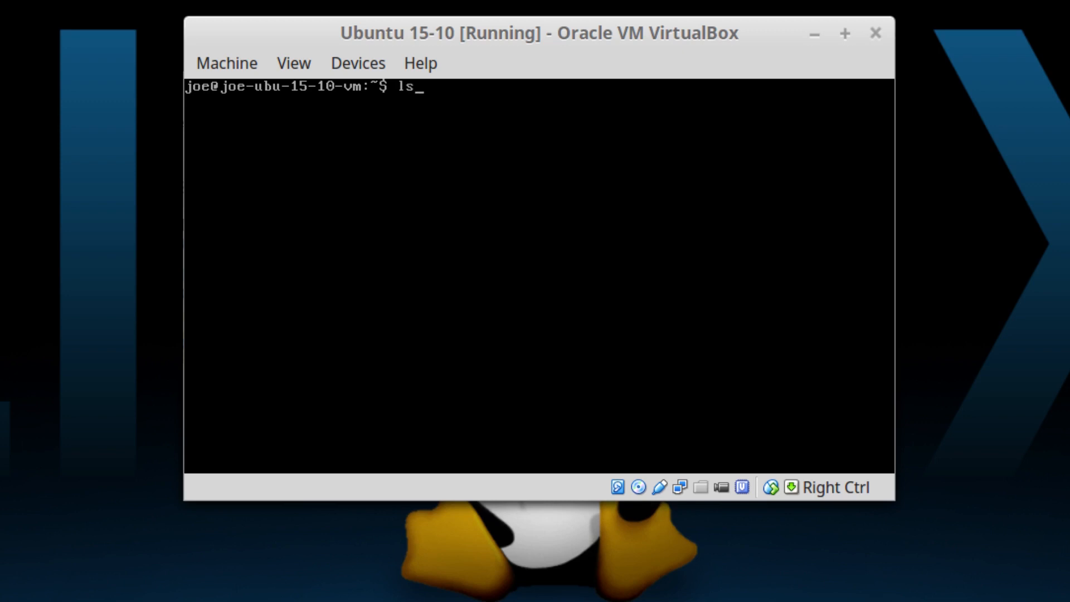
{"action": "key", "text": "Return"}
{"action": "type", "text": "joe"}
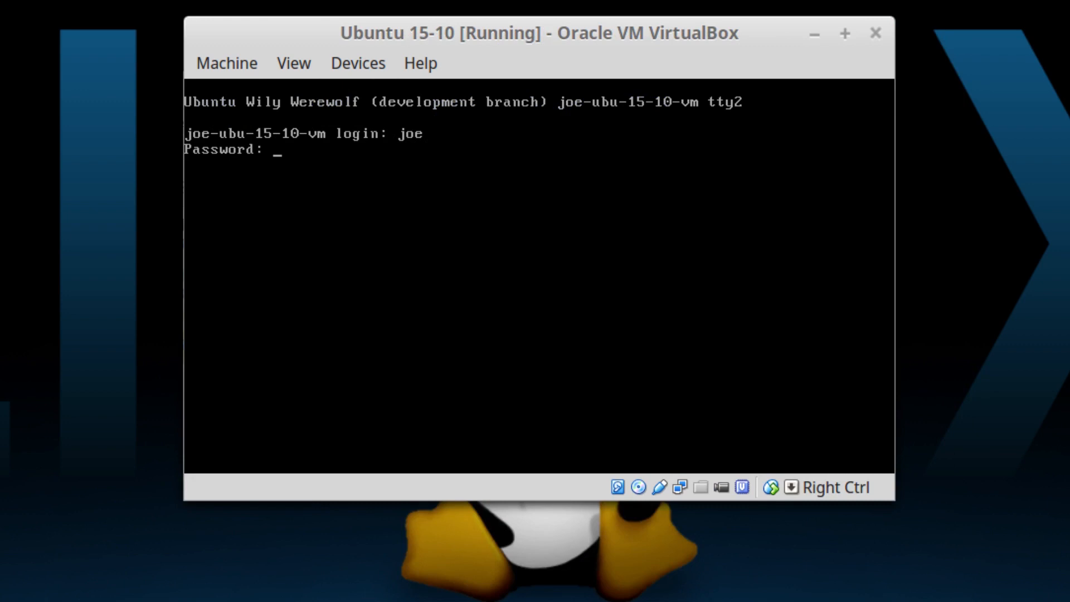
Submit joe's password at the tty2 console login prompt.
{"action": "key", "text": "Return"}
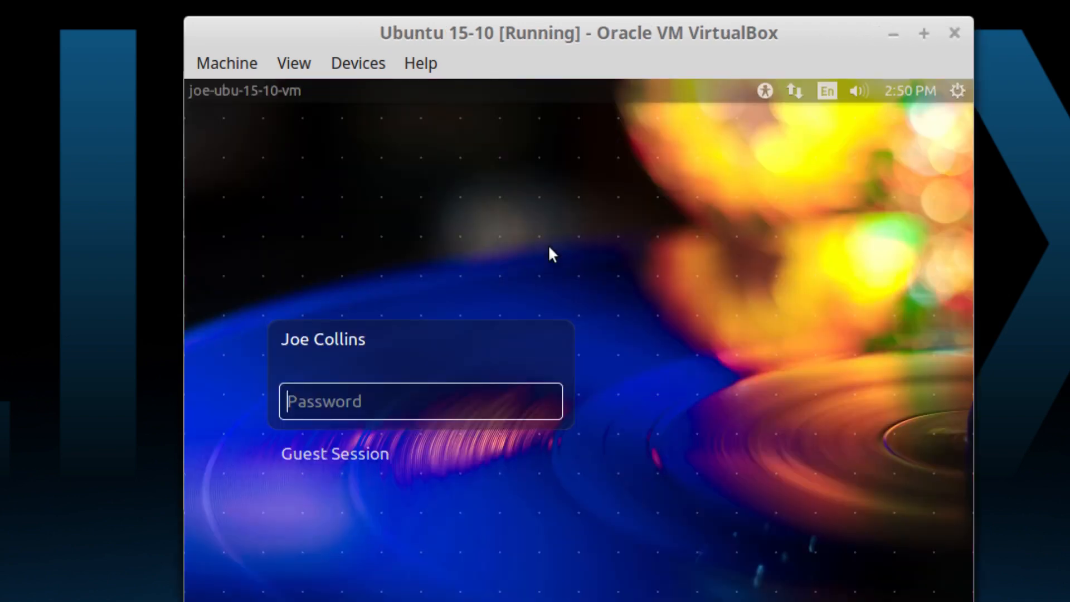
Return the Ubuntu 15-10 guest in VirtualBox to its graphical login screen.
{"action": "left_click", "coordinate": [923, 33]}
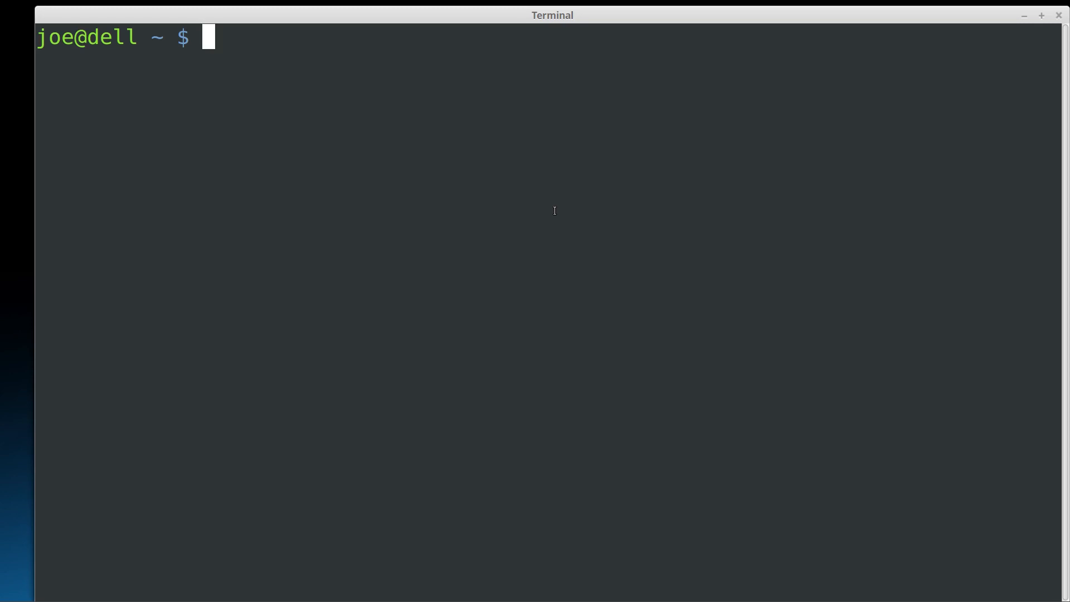
Run users in the host terminal, listing joe twice.
{"action": "type", "text": "users"}
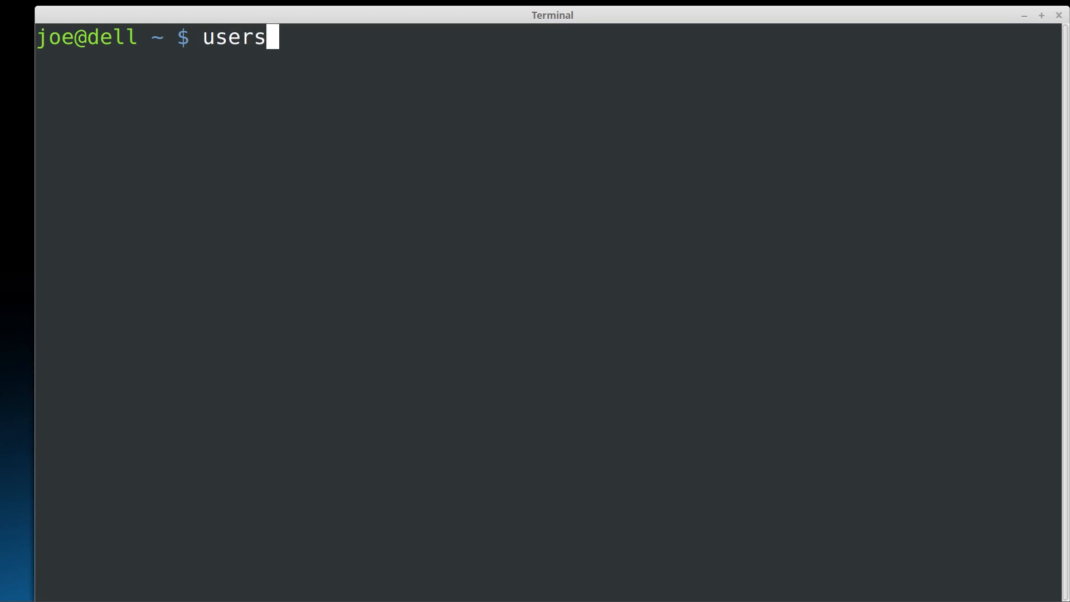
{"action": "key", "text": "Return"}
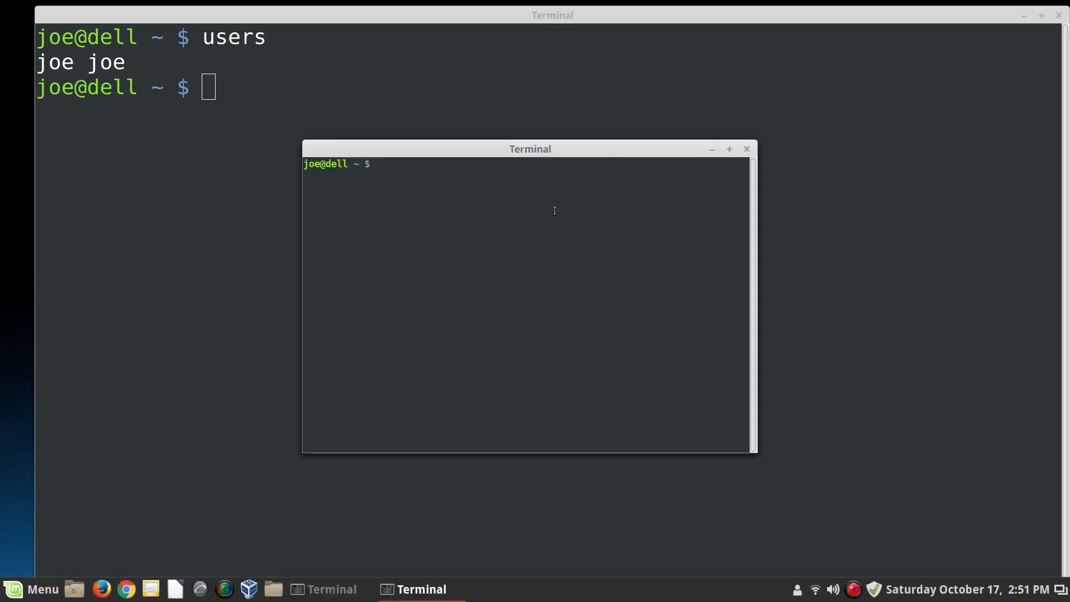
Run users in the second window, showing joe three times, then exit to close it.
{"action": "type", "text": "users"}
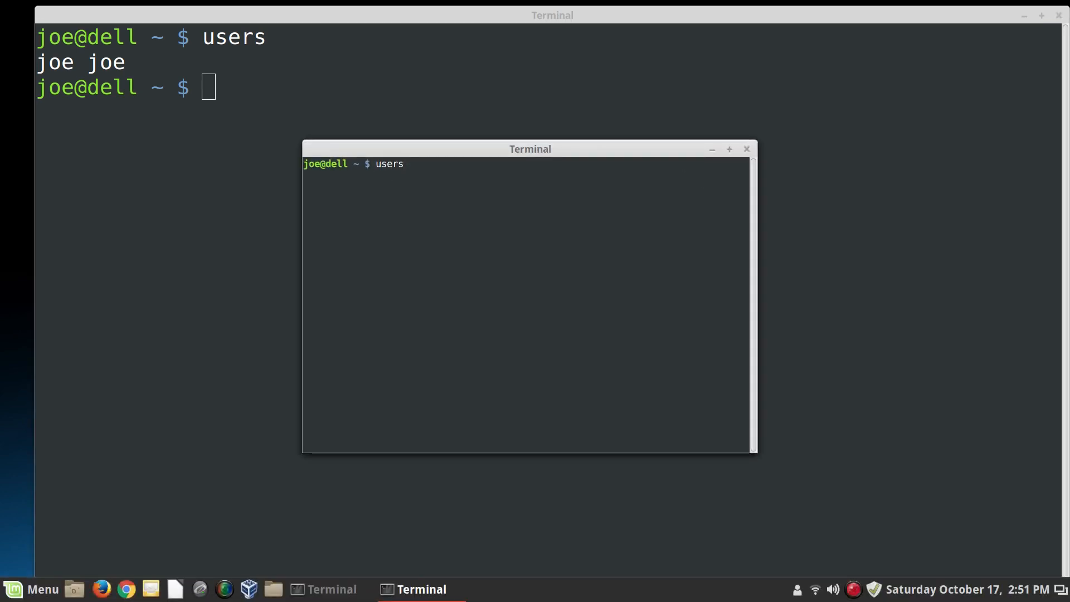
{"action": "key", "text": "Return"}
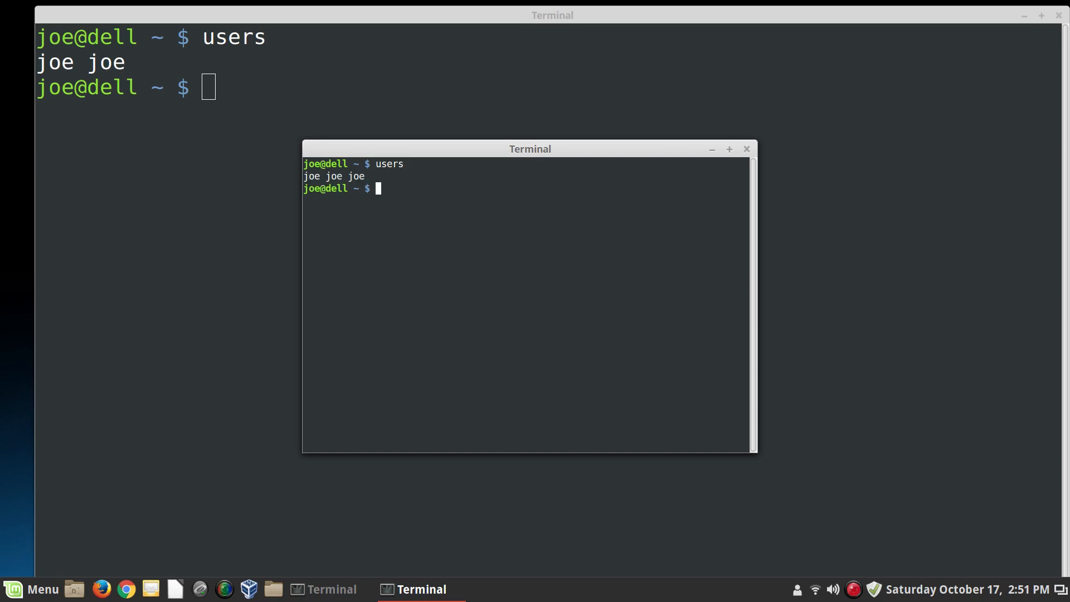
{"action": "type", "text": "re"}
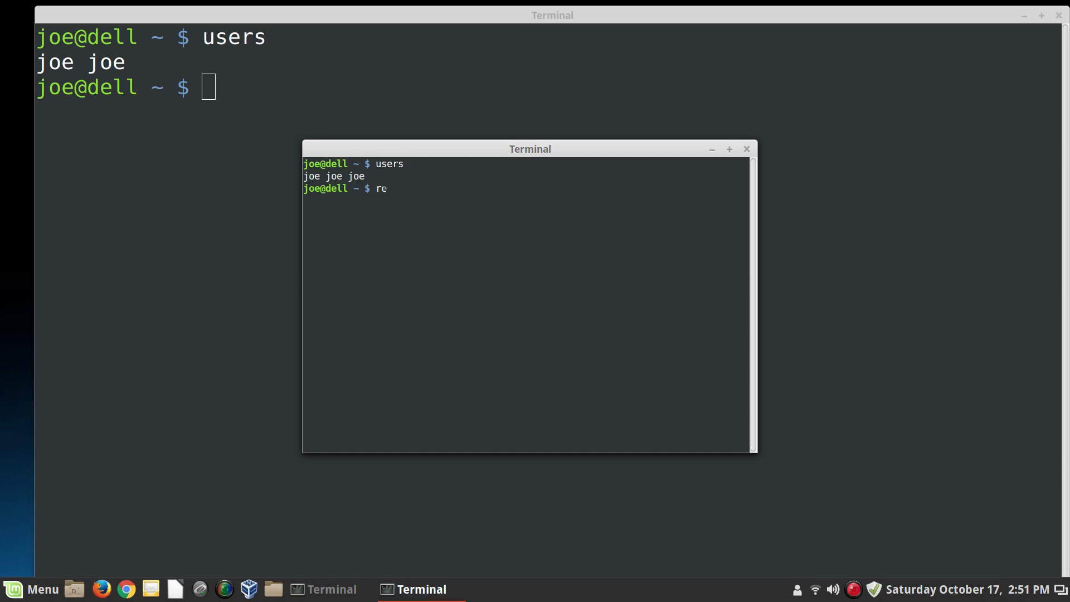
{"action": "type", "text": "exit"}
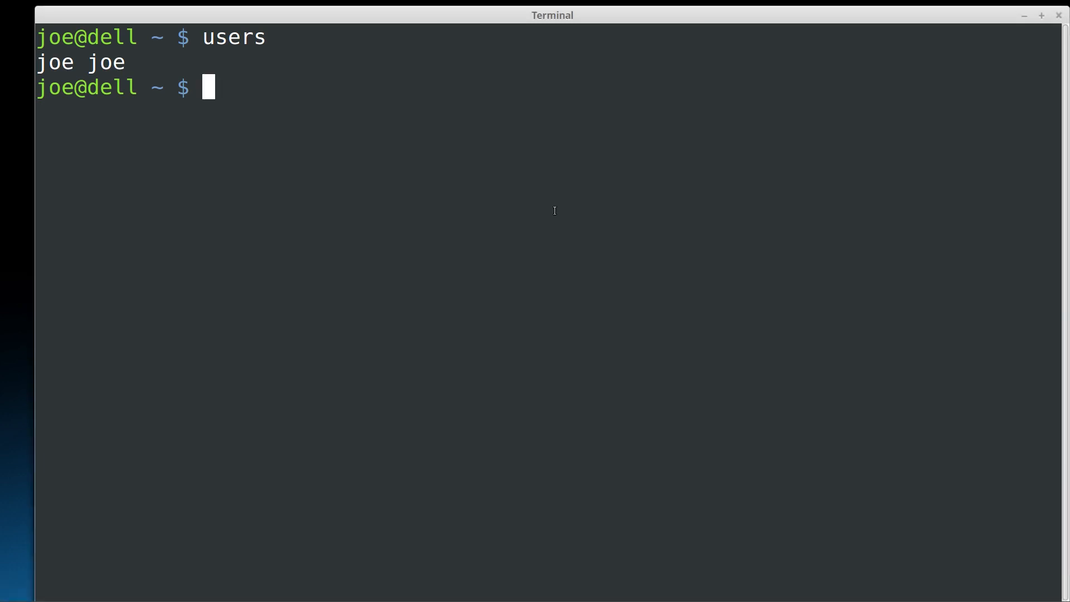
Run tty in the main window, reporting /dev/pts/1.
{"action": "type", "text": "t"}
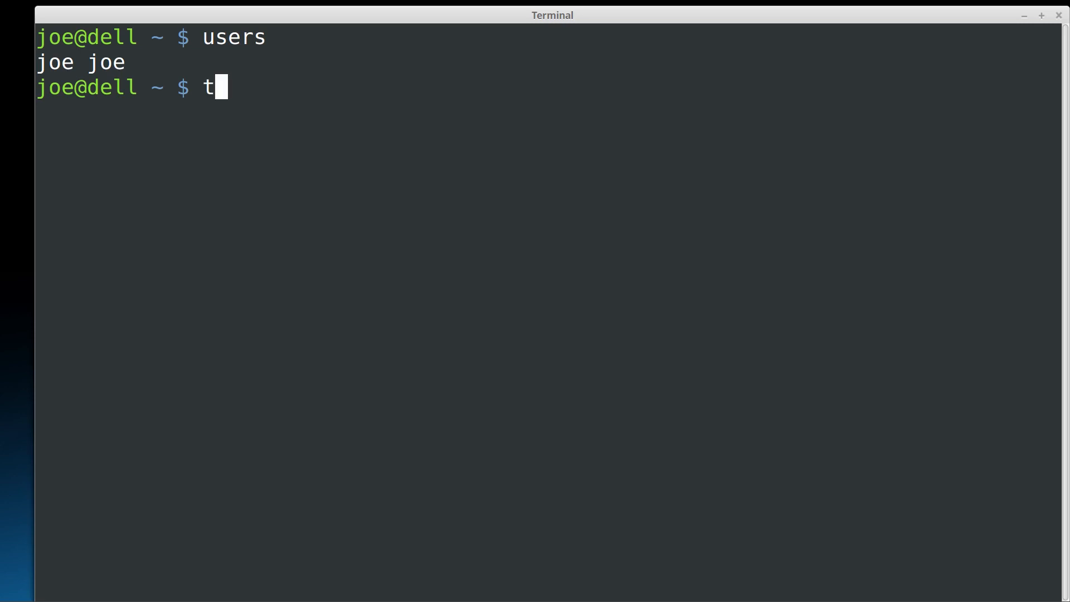
{"action": "type", "text": "ty"}
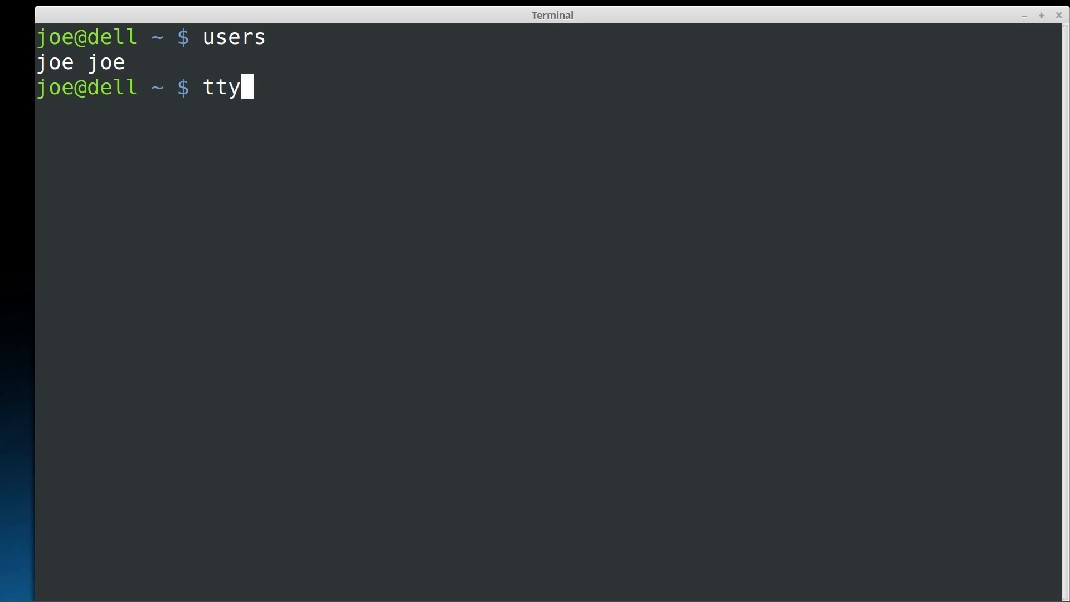
{"action": "key", "text": "Return"}
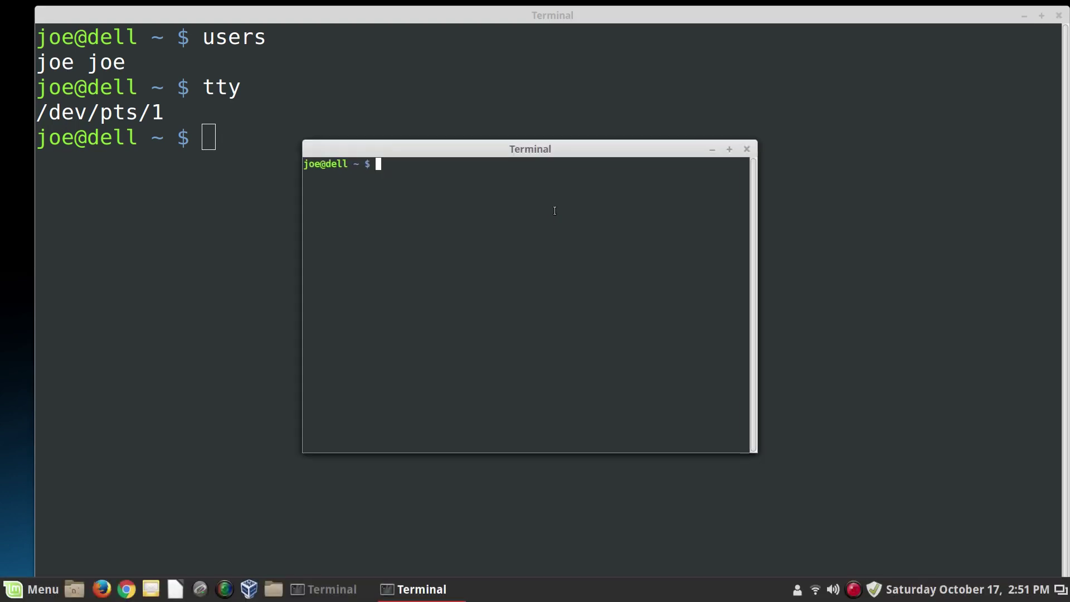
Run tty in the extra windows, reporting /dev/pts/3, then exit to close them.
{"action": "type", "text": "tty"}
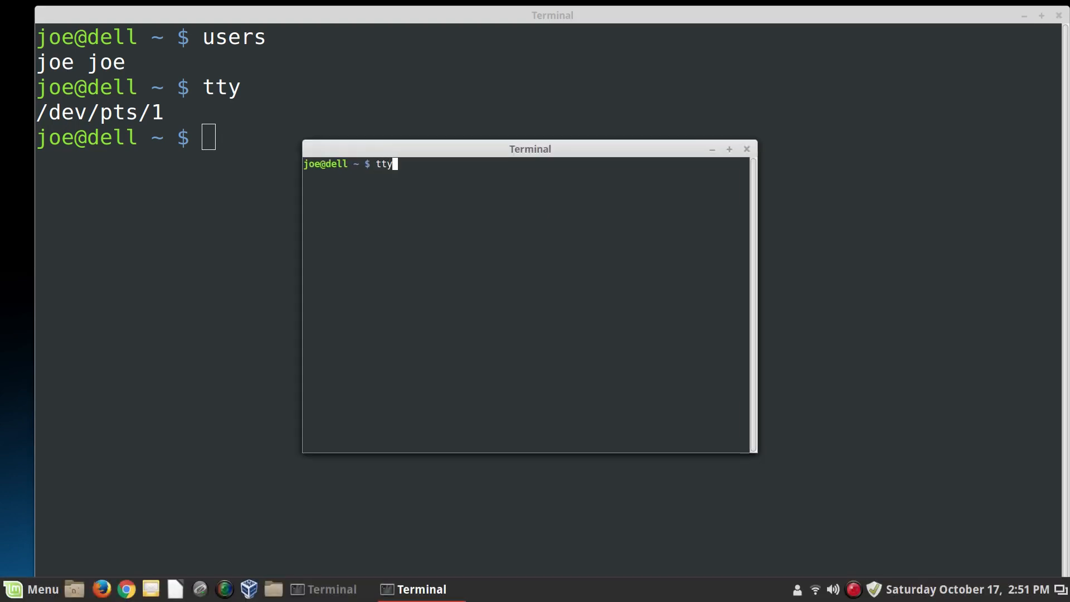
{"action": "key", "text": "Return"}
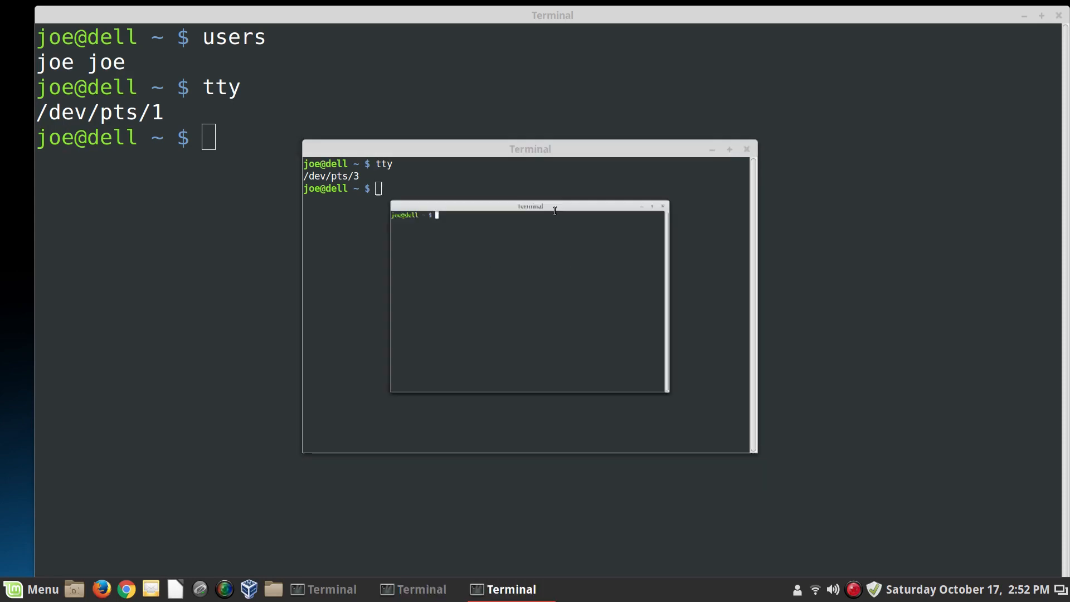
{"action": "left_click", "coordinate": [662, 206]}
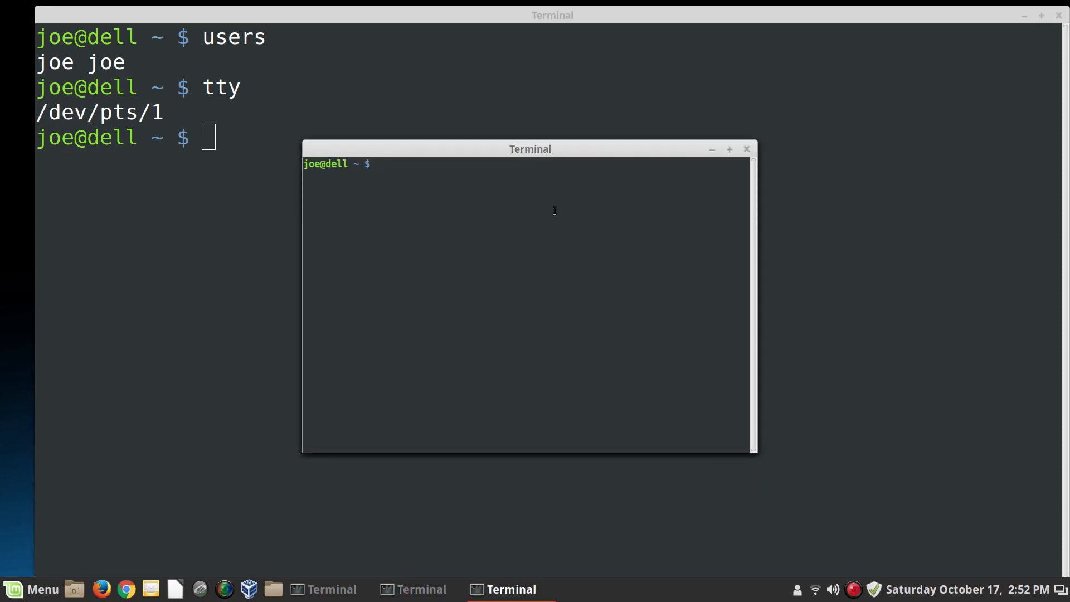
{"action": "type", "text": "tt"}
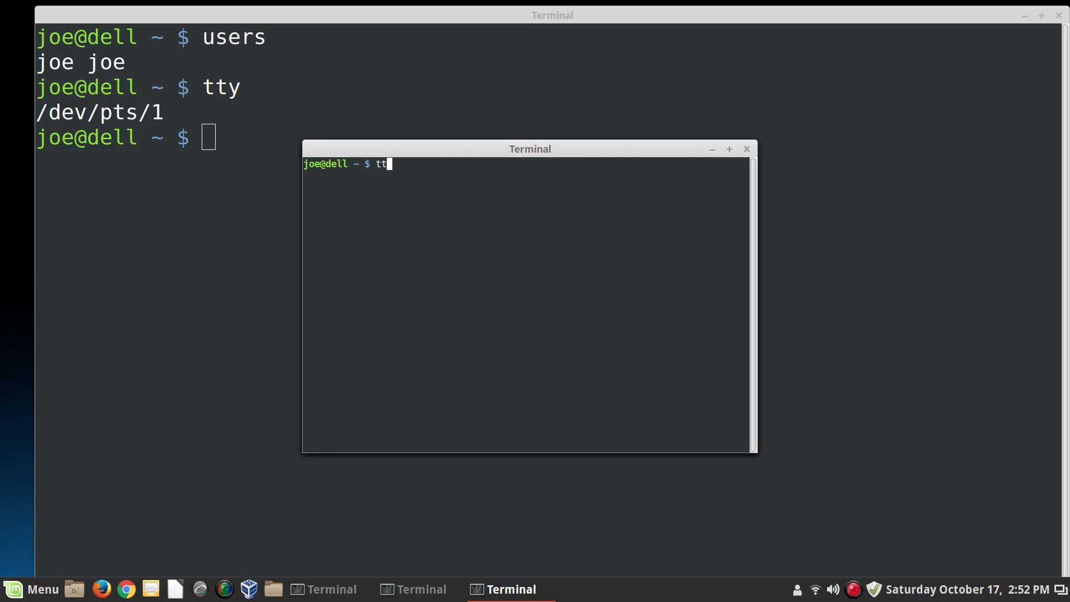
{"action": "key", "text": "Return"}
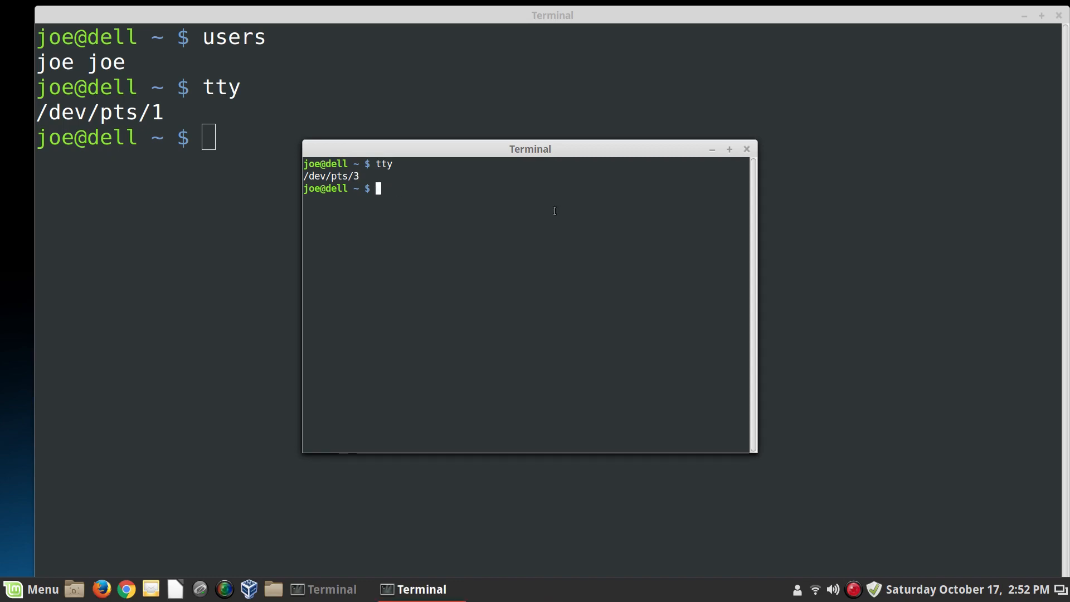
{"action": "type", "text": "exi"}
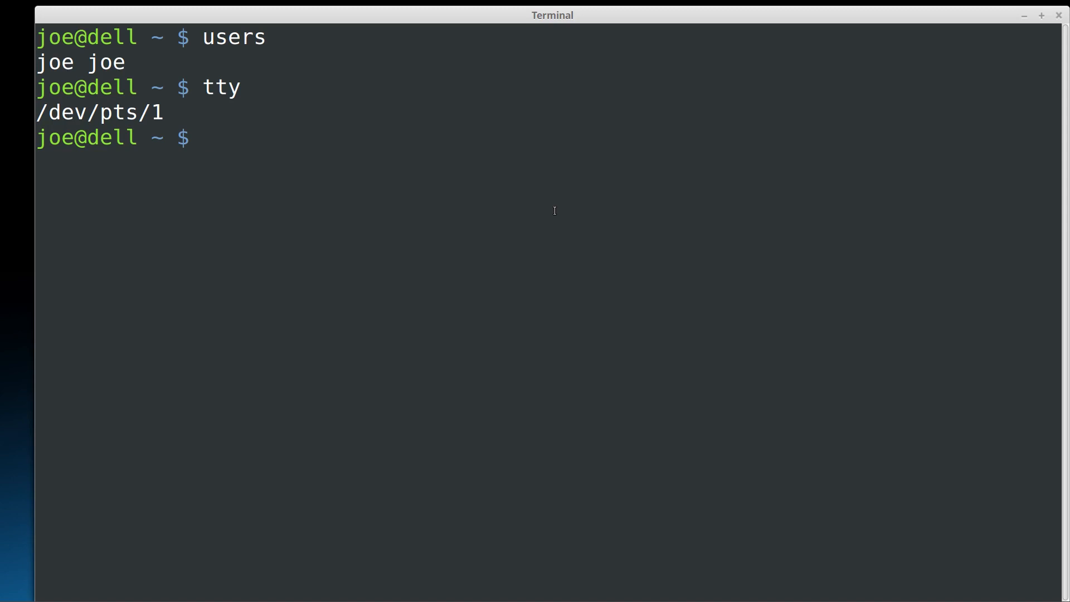
Clear the terminal so only an empty joe@dell prompt remains.
{"action": "type", "text": "clea"}
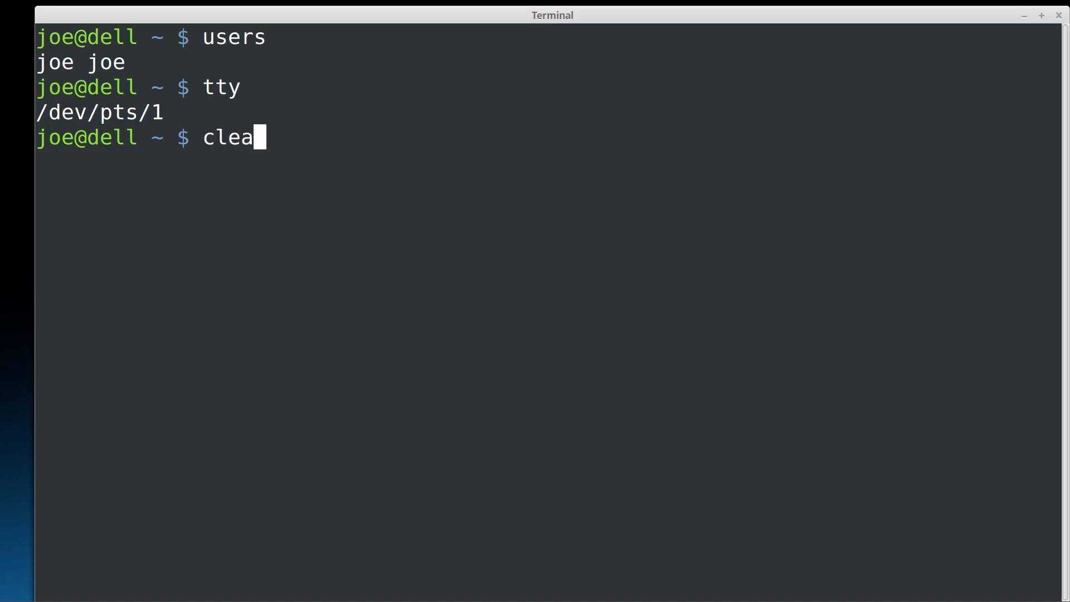
{"action": "key", "text": "Return"}
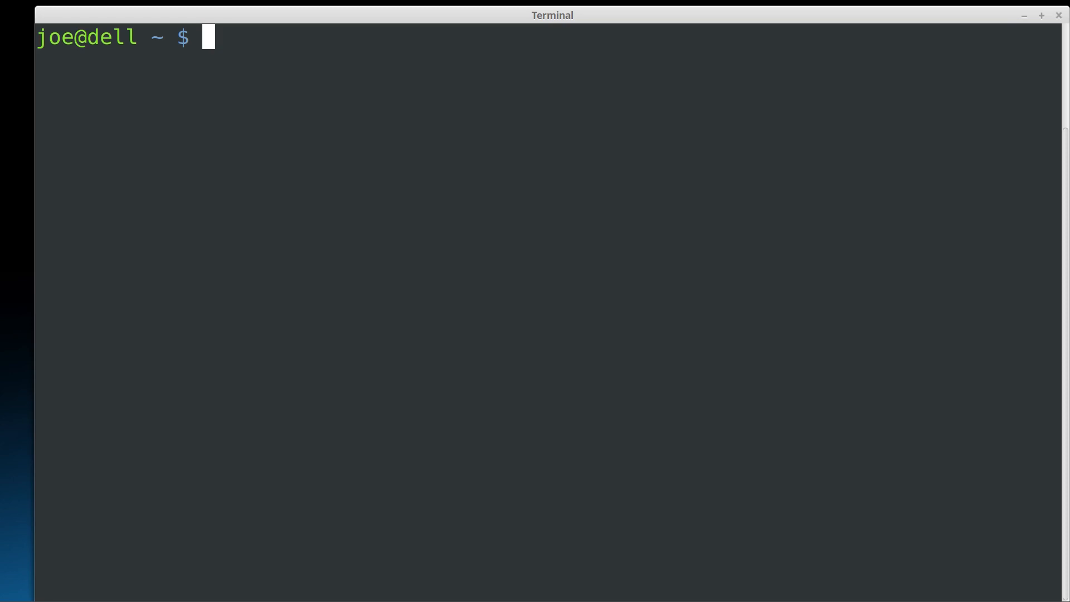
Switch to user cindy with su and move into her home directory.
{"action": "type", "text": "su"}
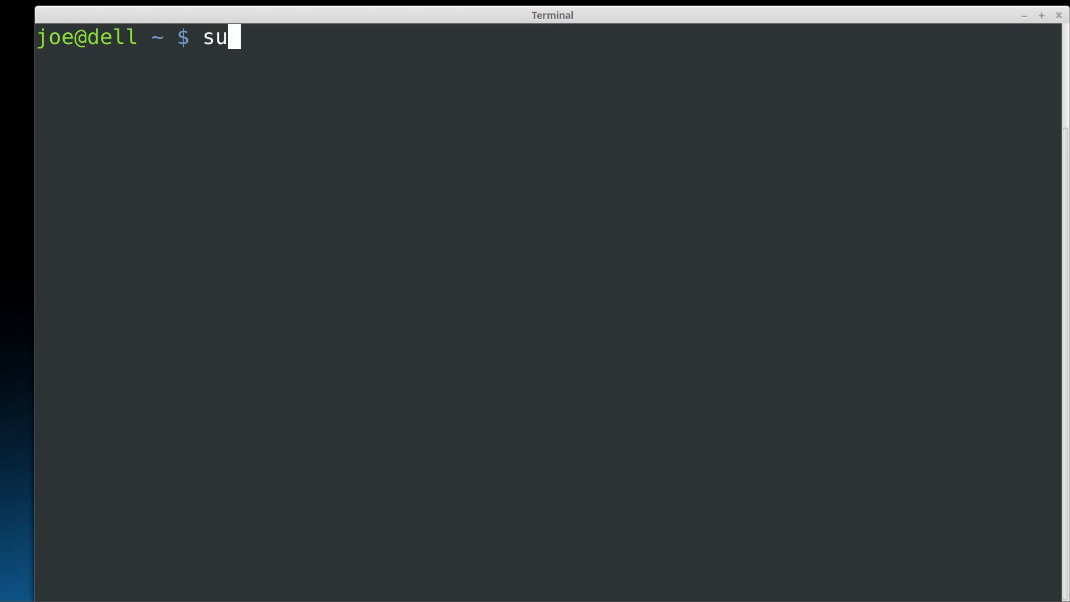
{"action": "type", "text": "ci"}
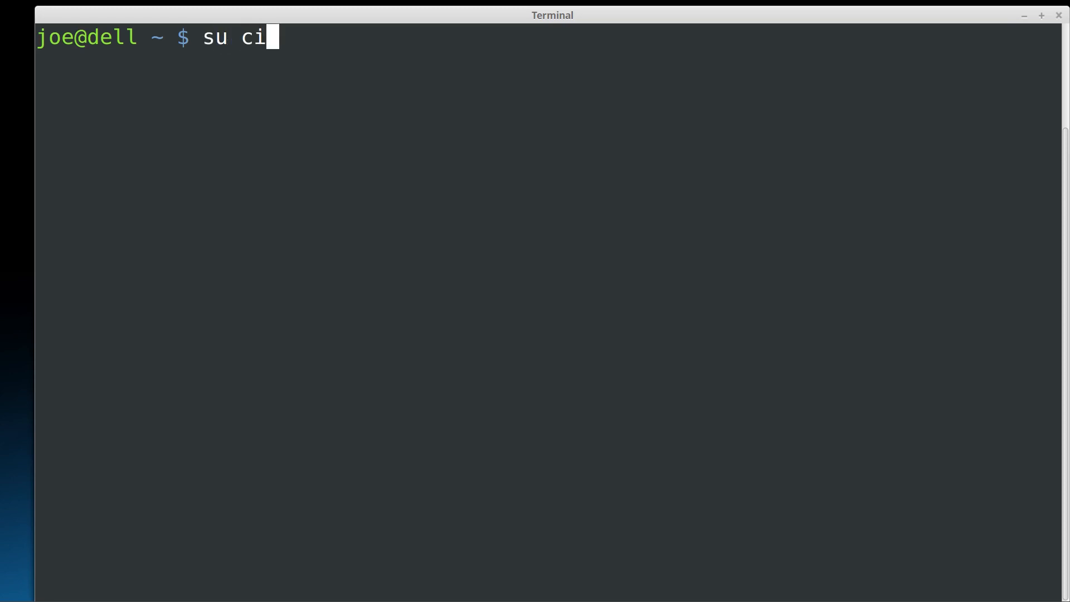
{"action": "key", "text": "Return"}
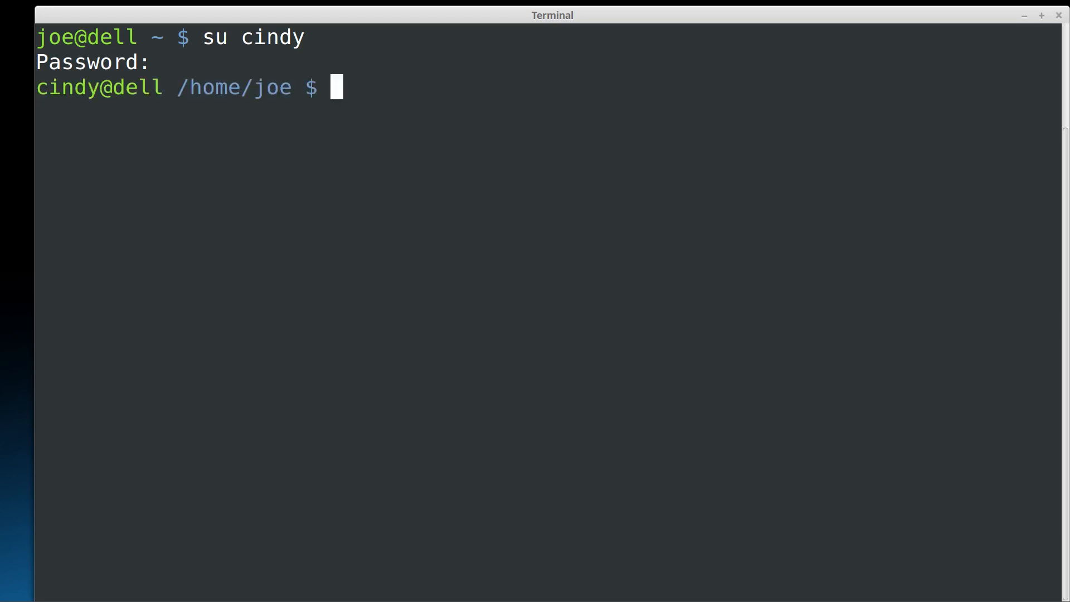
{"action": "type", "text": "cd"}
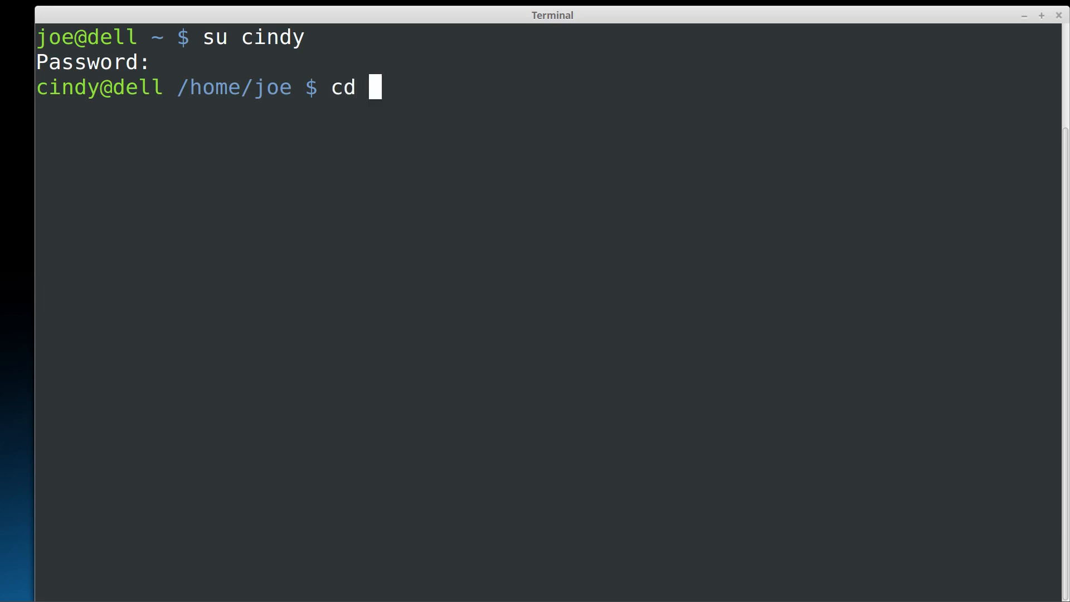
{"action": "key", "text": "Return"}
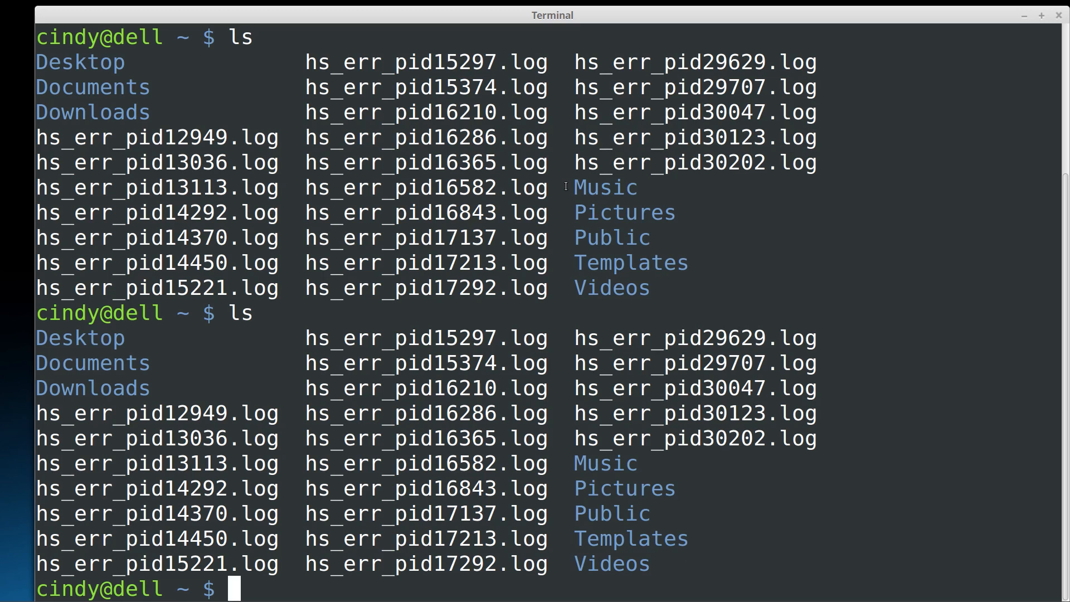
Exit cindy's shell session to return to joe's prompt.
{"action": "type", "text": "e"}
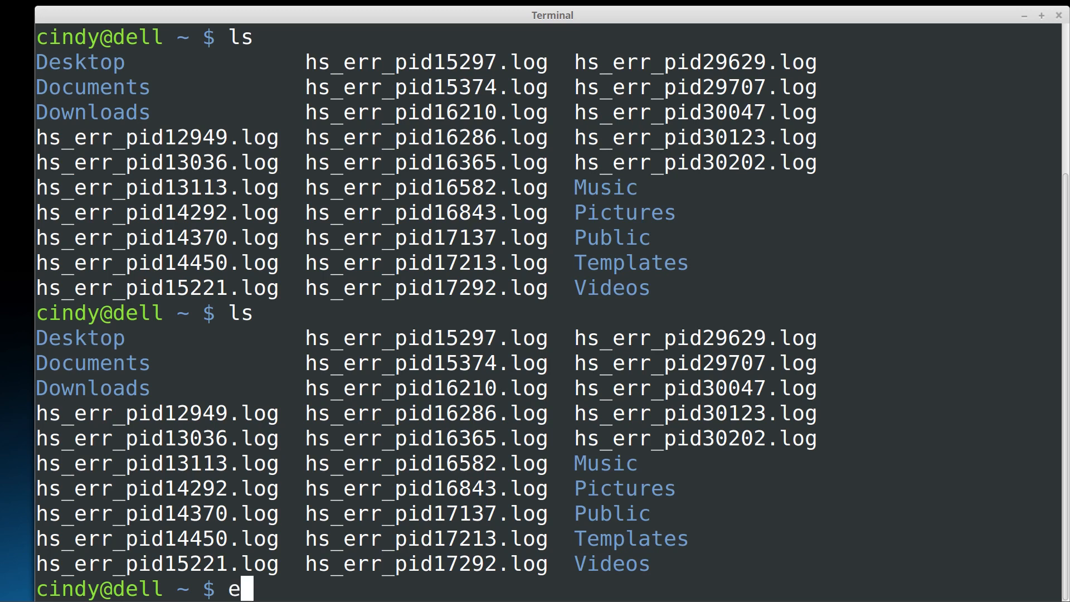
{"action": "type", "text": "xit"}
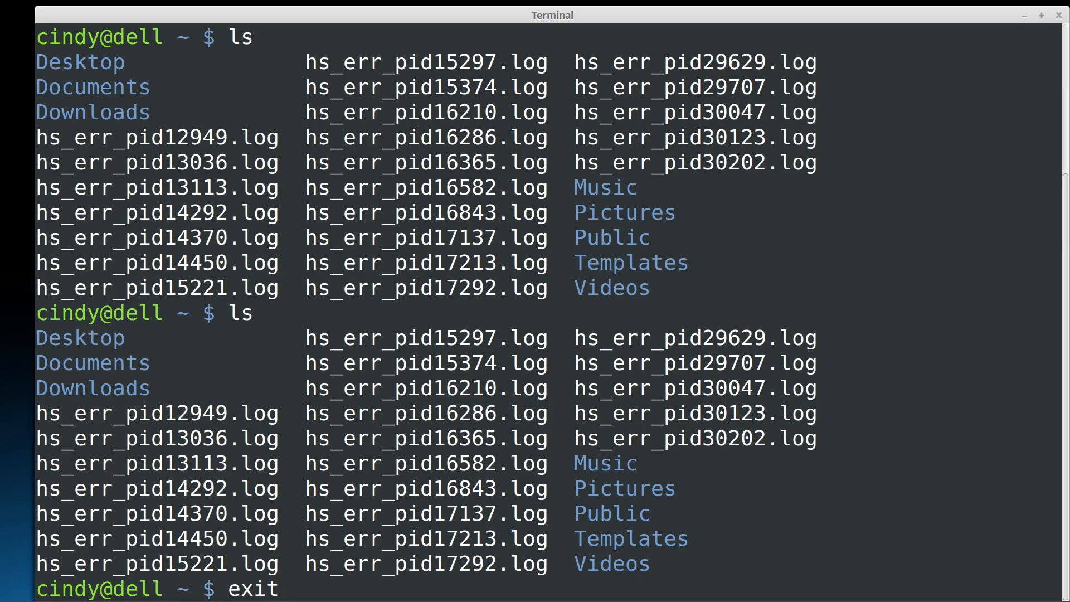
{"action": "key", "text": "Return"}
{"action": "type", "text": "ls"}
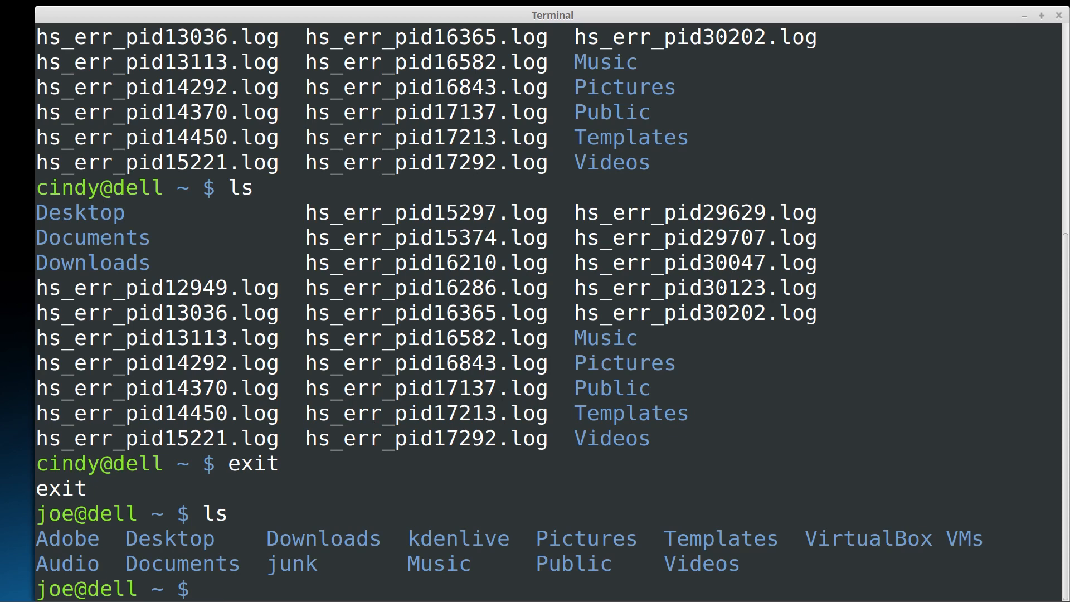
Clear the terminal to a fresh joe@dell prompt, with htop started on the new line.
{"action": "type", "text": "clear"}
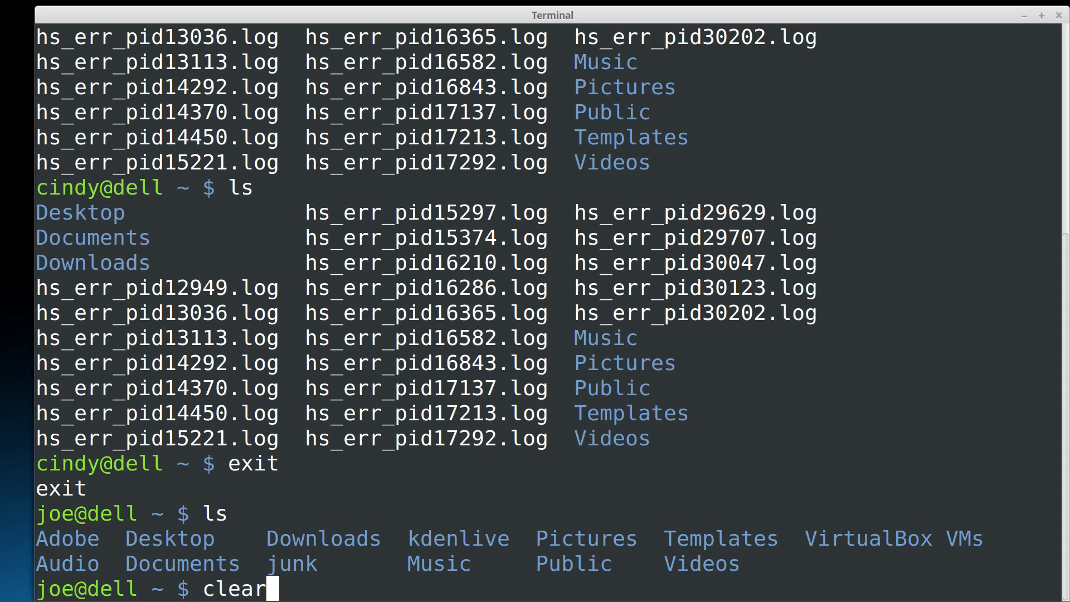
{"action": "key", "text": "Return"}
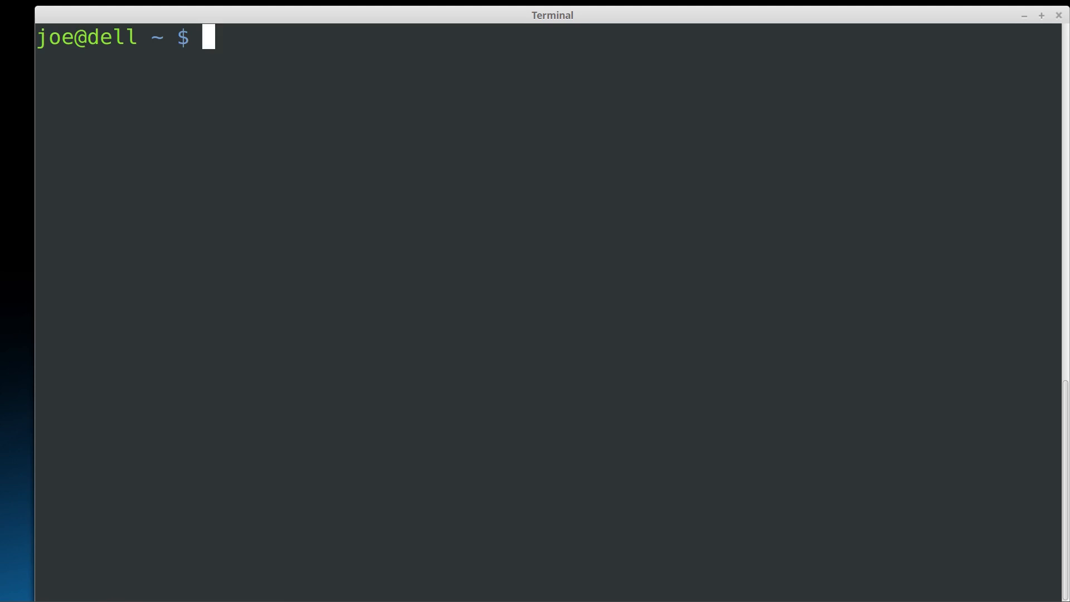
{"action": "type", "text": "htop"}
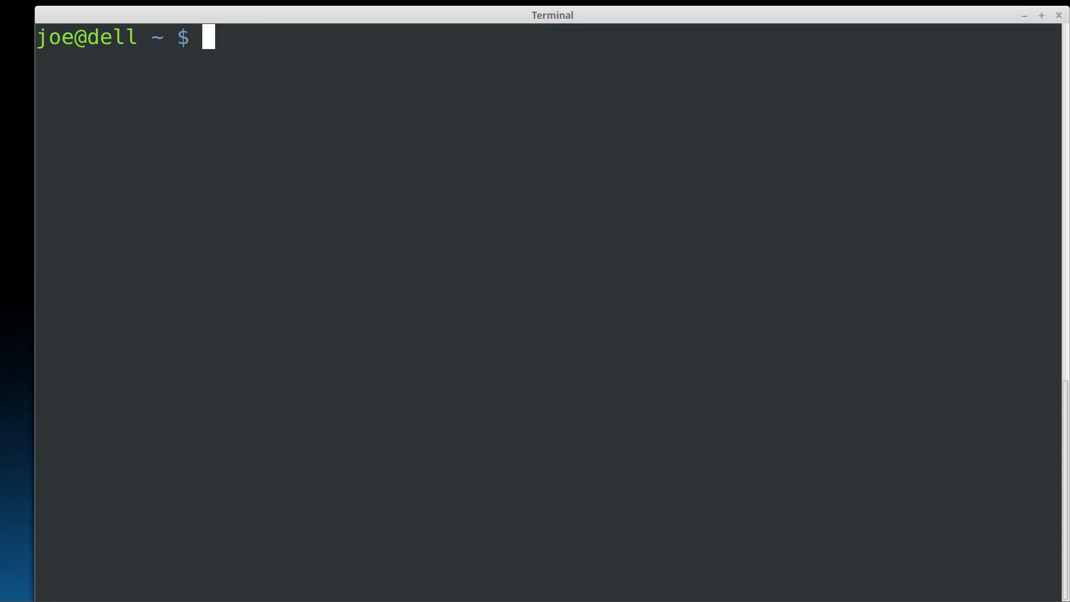
Run top to view the live process table, quit it, then launch htop.
{"action": "type", "text": "top"}
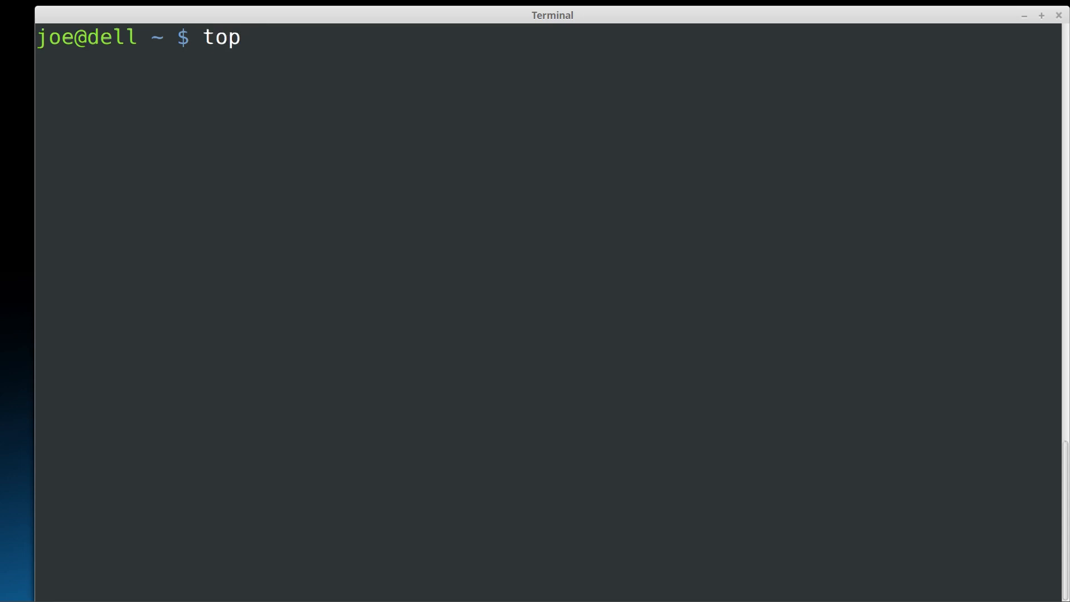
{"action": "key", "text": "Return"}
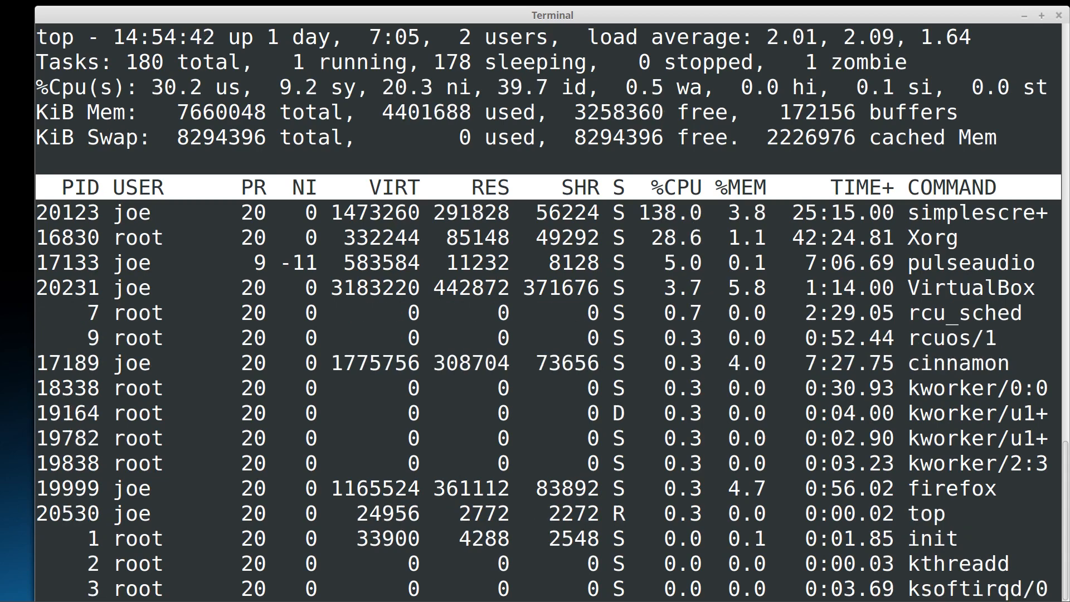
{"action": "key", "text": "q"}
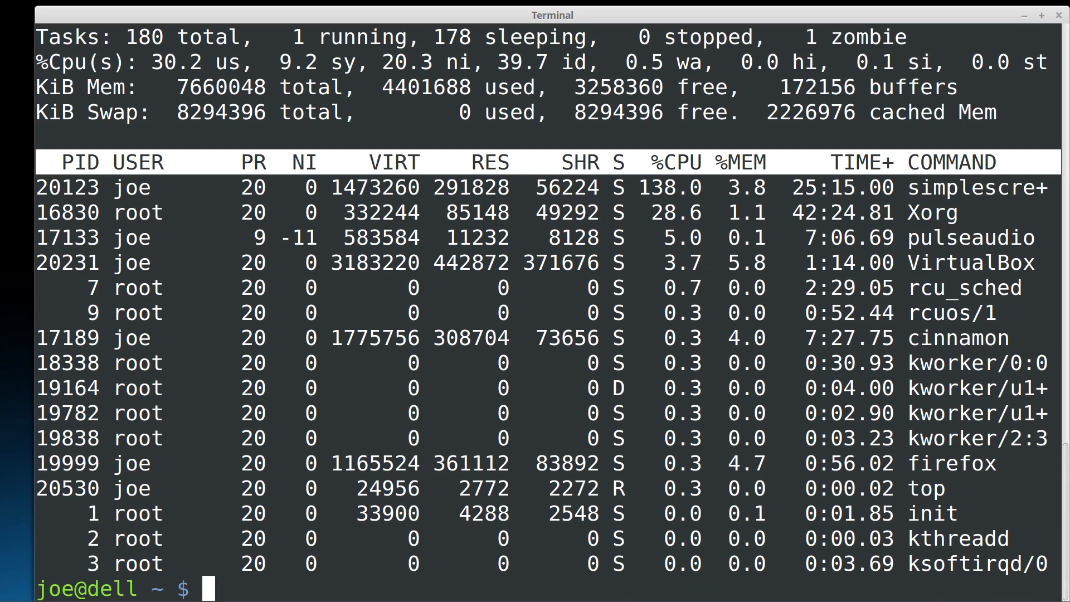
{"action": "type", "text": "htop"}
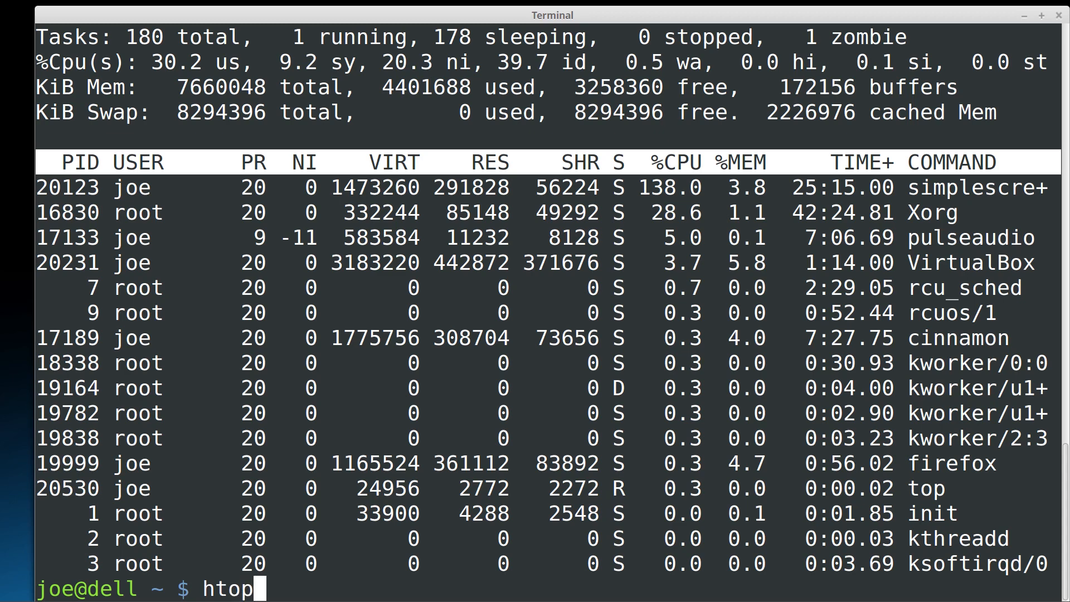
{"action": "key", "text": "Return"}
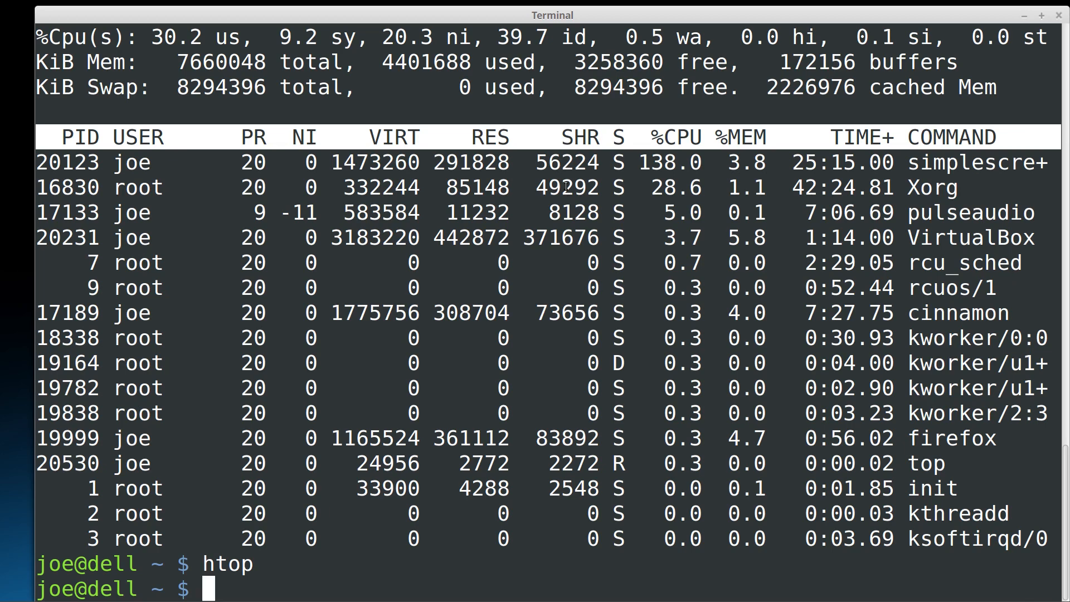
Show memory usage in human-readable units with free -h.
{"action": "type", "text": "fr"}
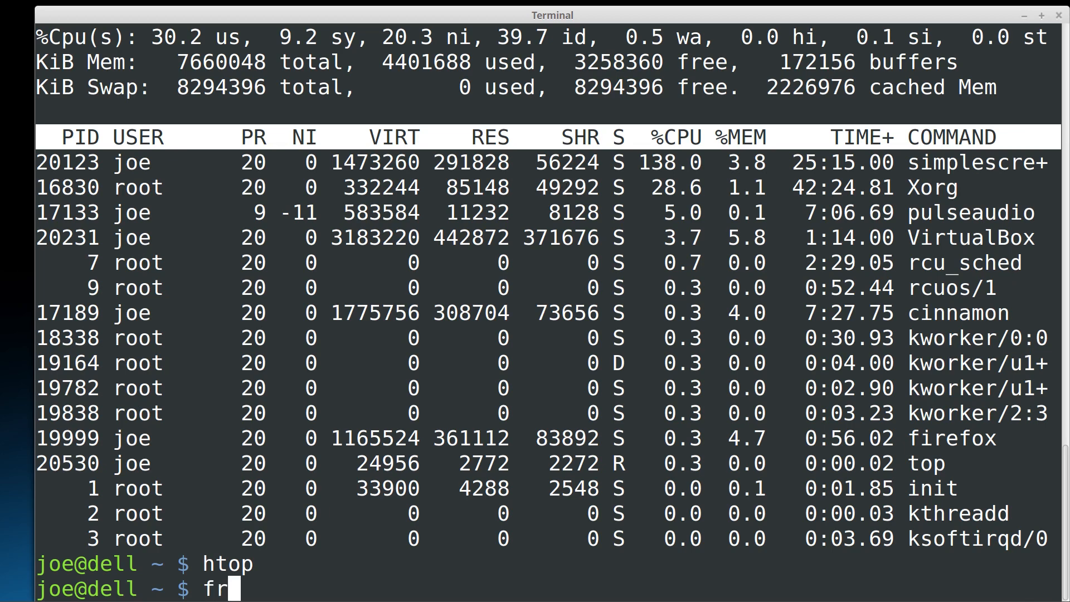
{"action": "type", "text": "ee -"}
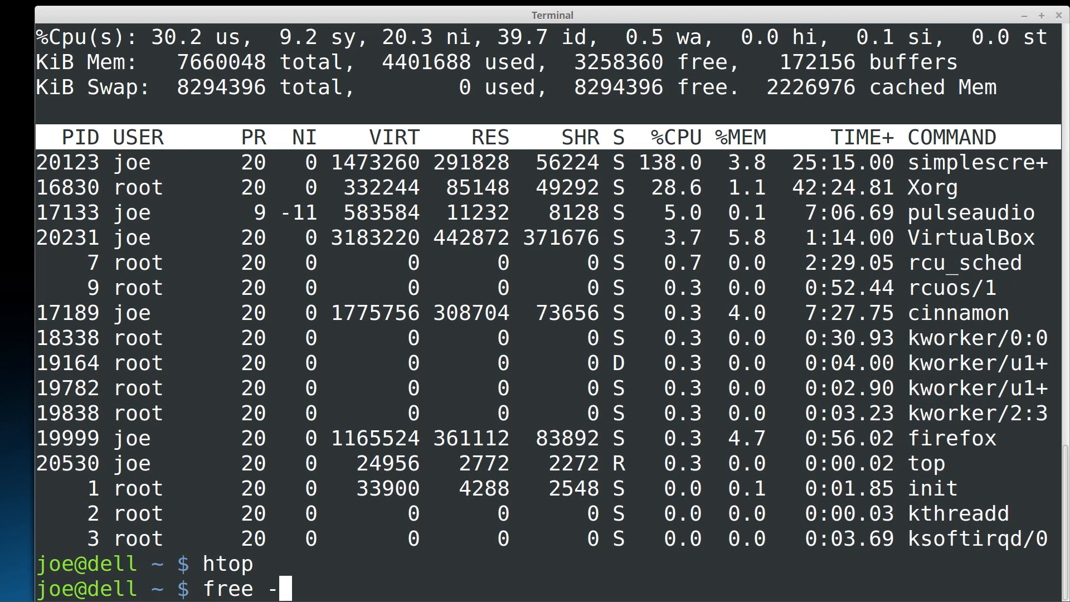
{"action": "type", "text": "h"}
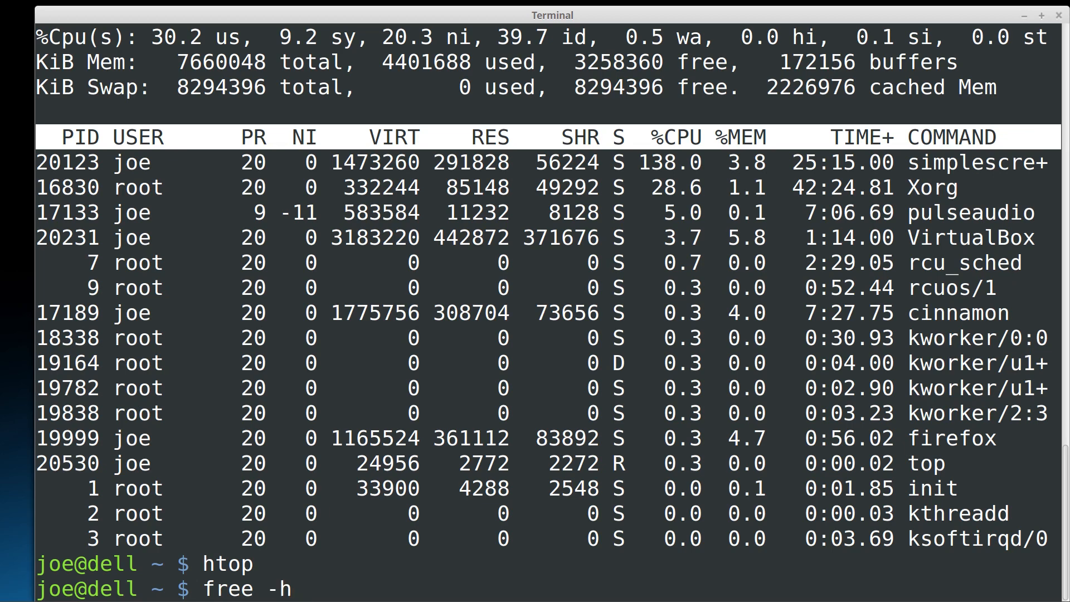
{"action": "key", "text": "Return"}
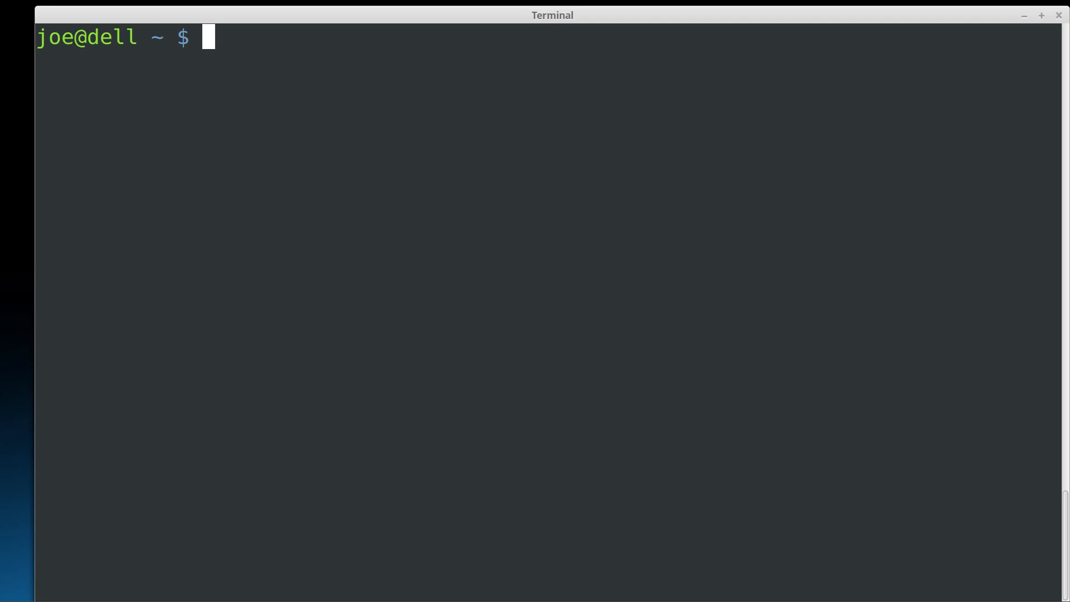
Compose 'sudo apt update && sudo apt dist-upgrade -y', fixing a typo, then cancel it with Ctrl+C unrun.
{"action": "type", "text": "sudo"}
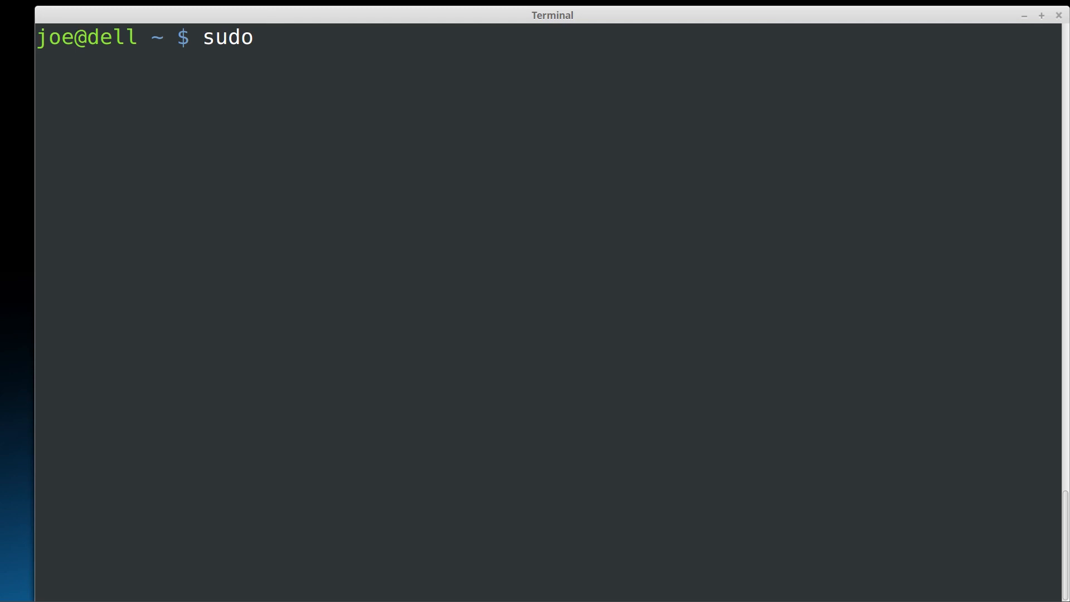
{"action": "type", "text": "apt upda"}
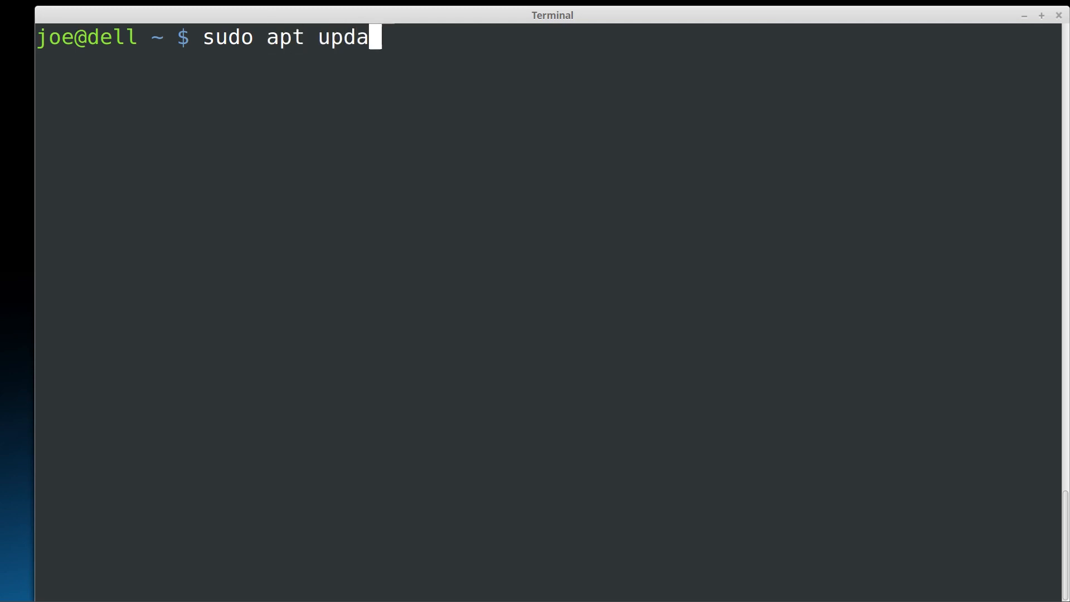
{"action": "type", "text": "te &&"}
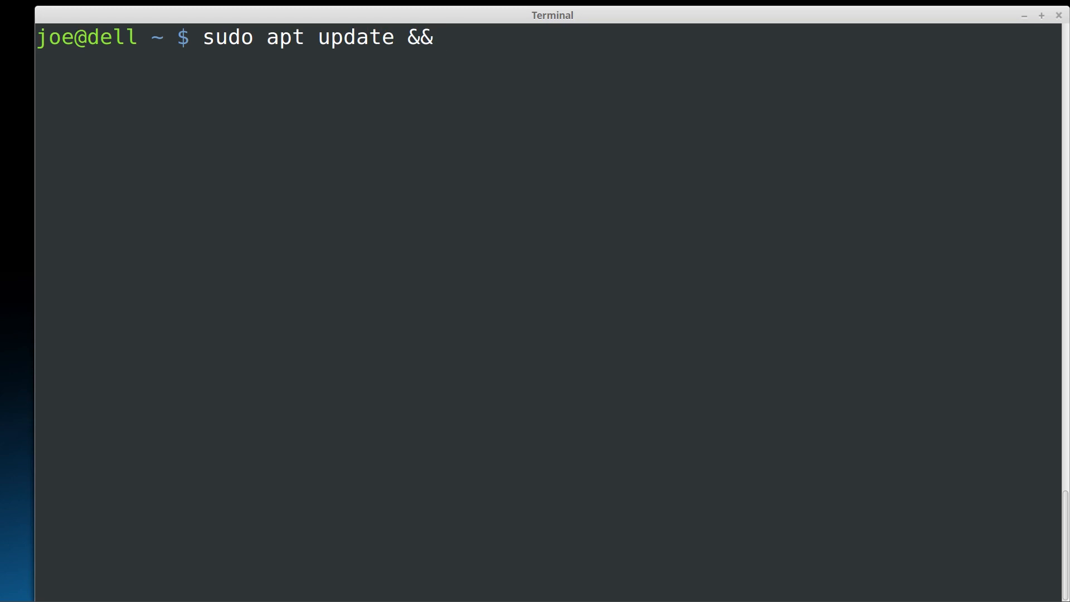
{"action": "type", "text": "sudo"}
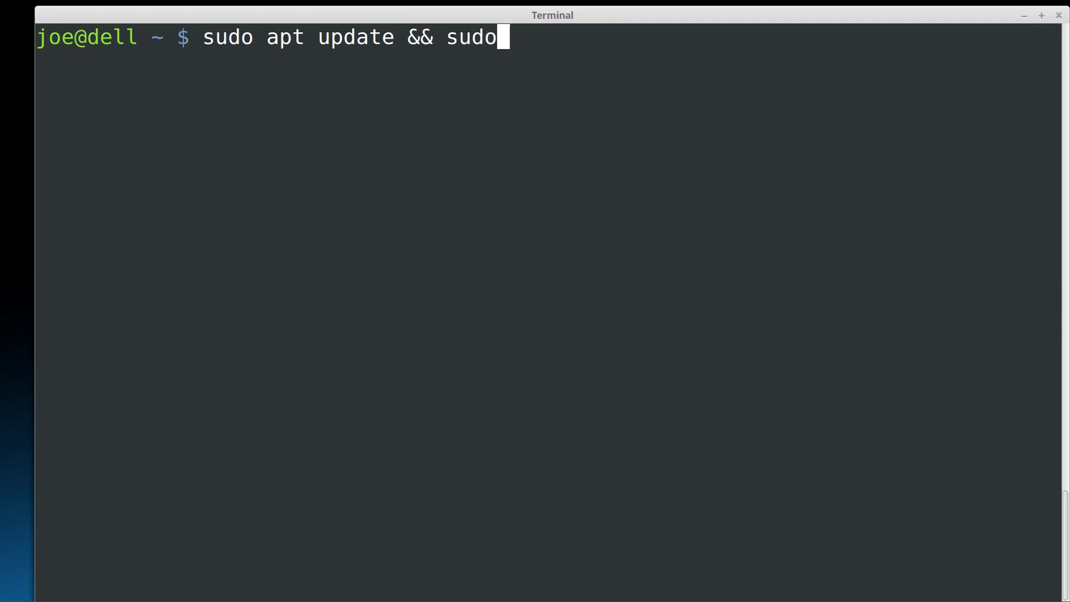
{"action": "type", "text": "apt"}
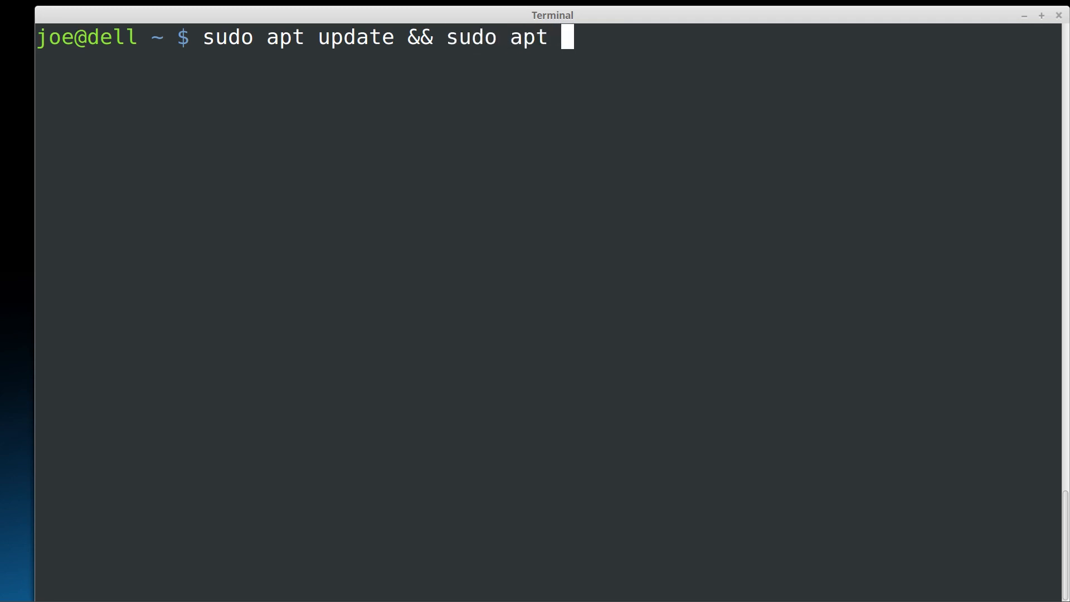
{"action": "type", "text": "dist-"}
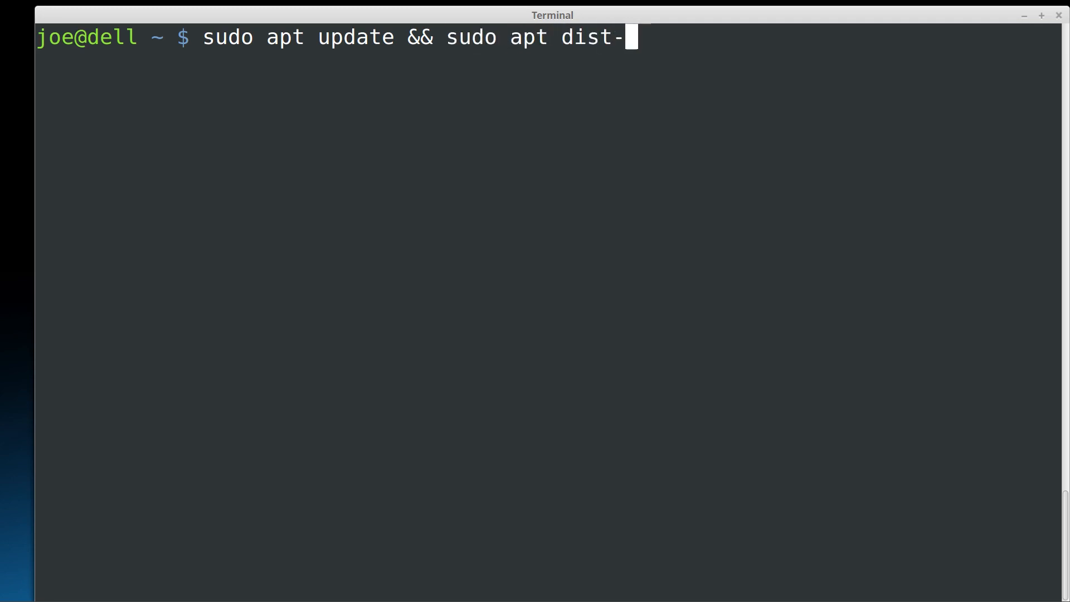
{"action": "type", "text": "up"}
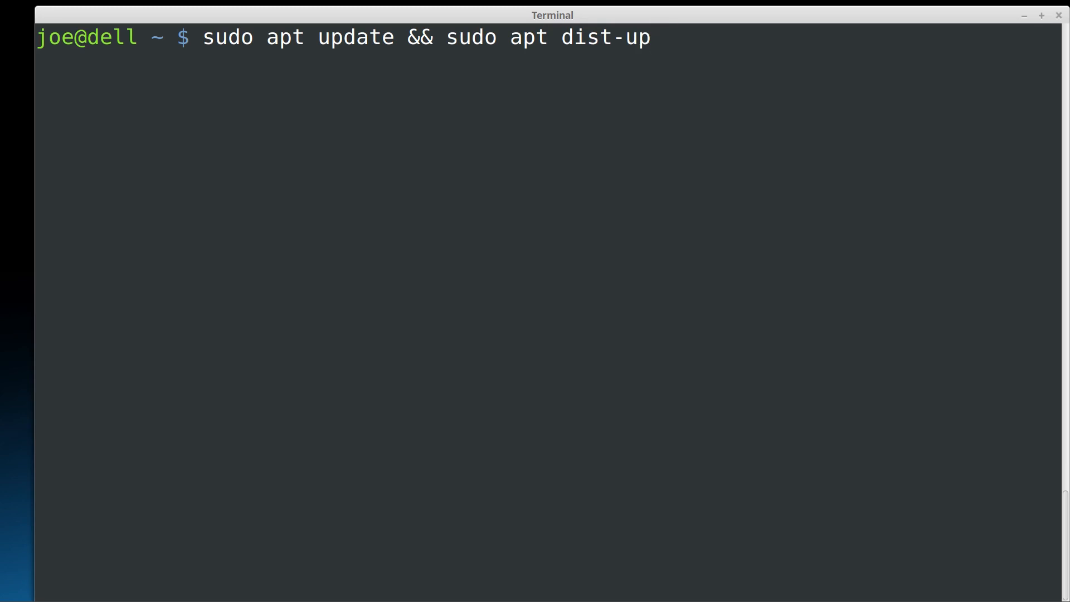
{"action": "type", "text": "are"}
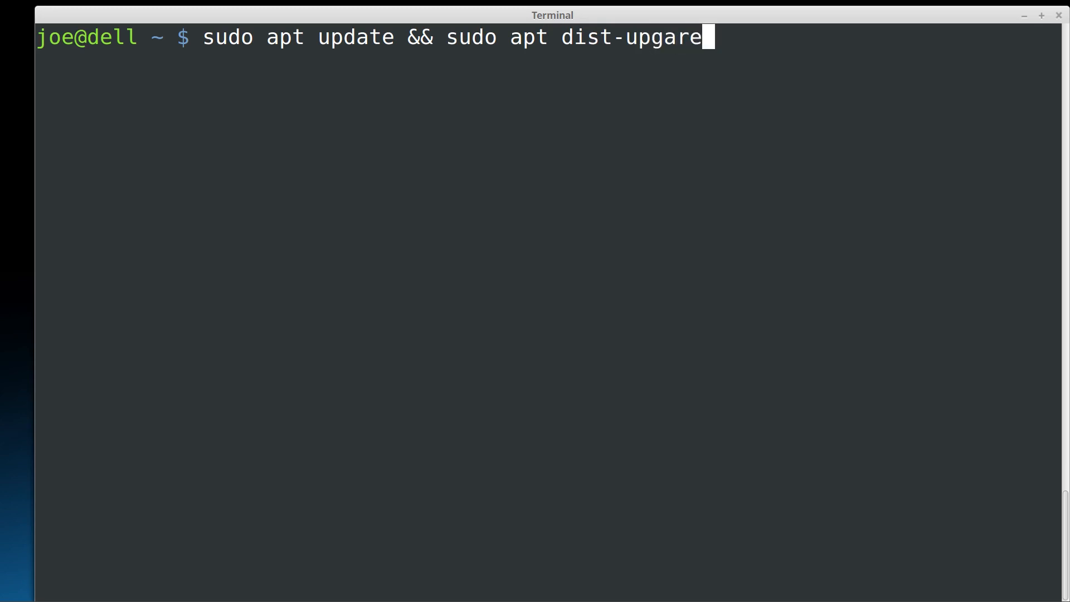
{"action": "key", "text": "BackSpace"}
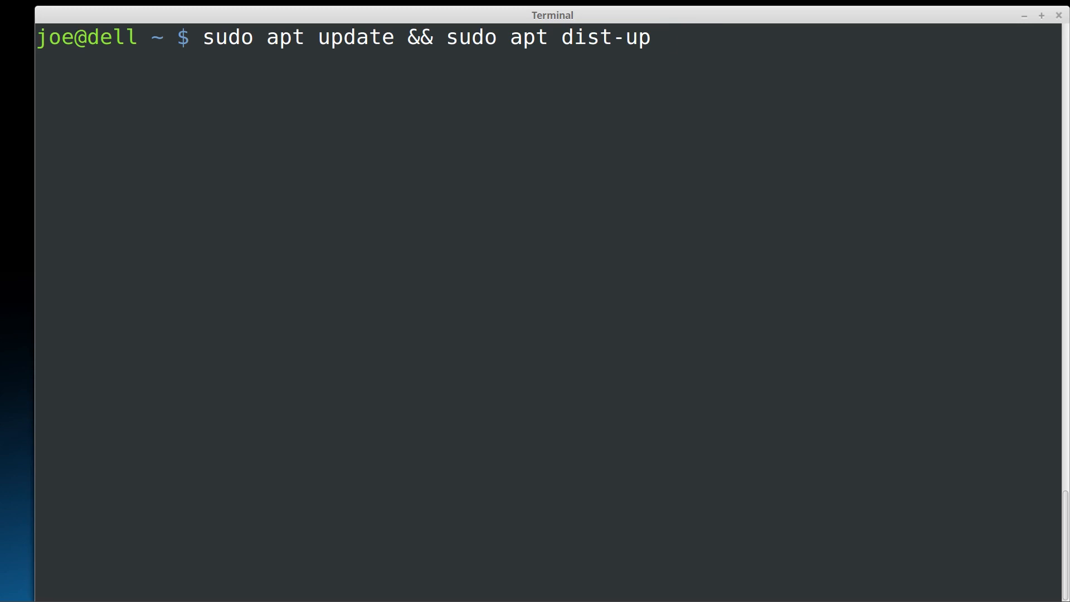
{"action": "type", "text": "grade"}
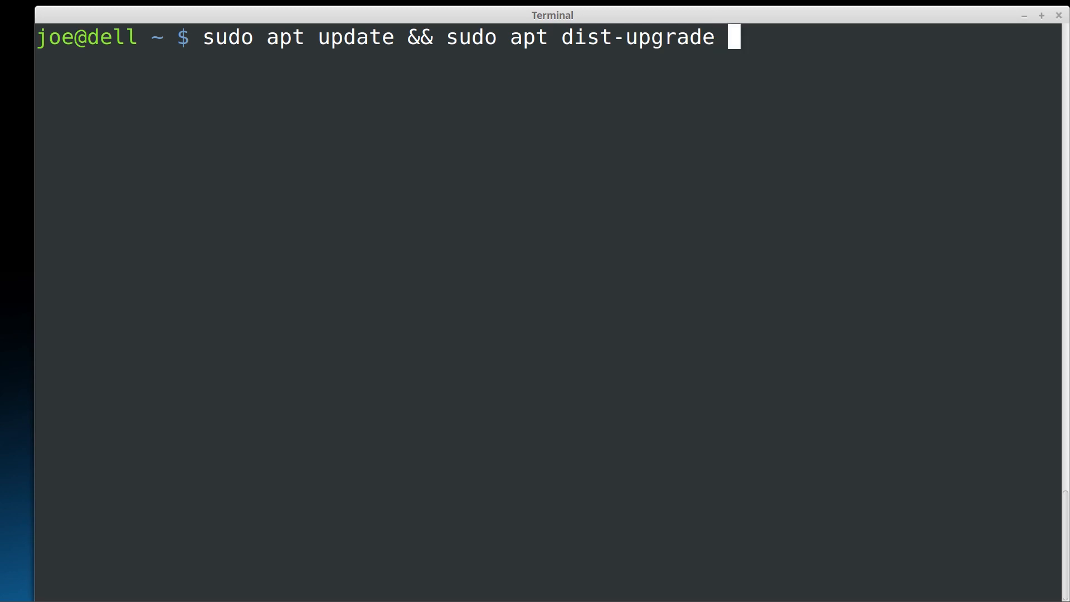
{"action": "type", "text": "-"}
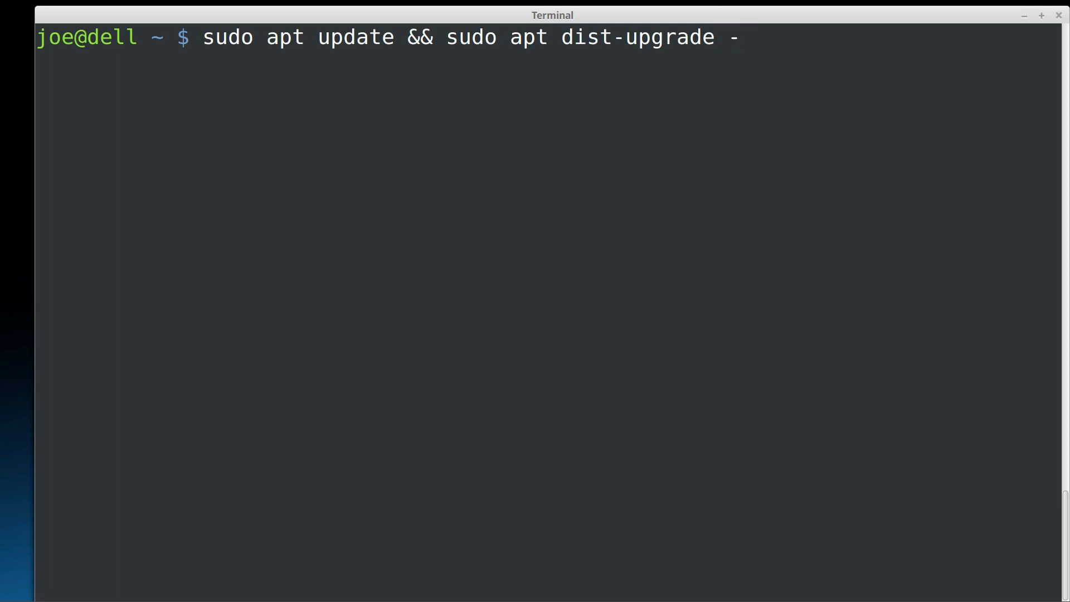
{"action": "type", "text": "y"}
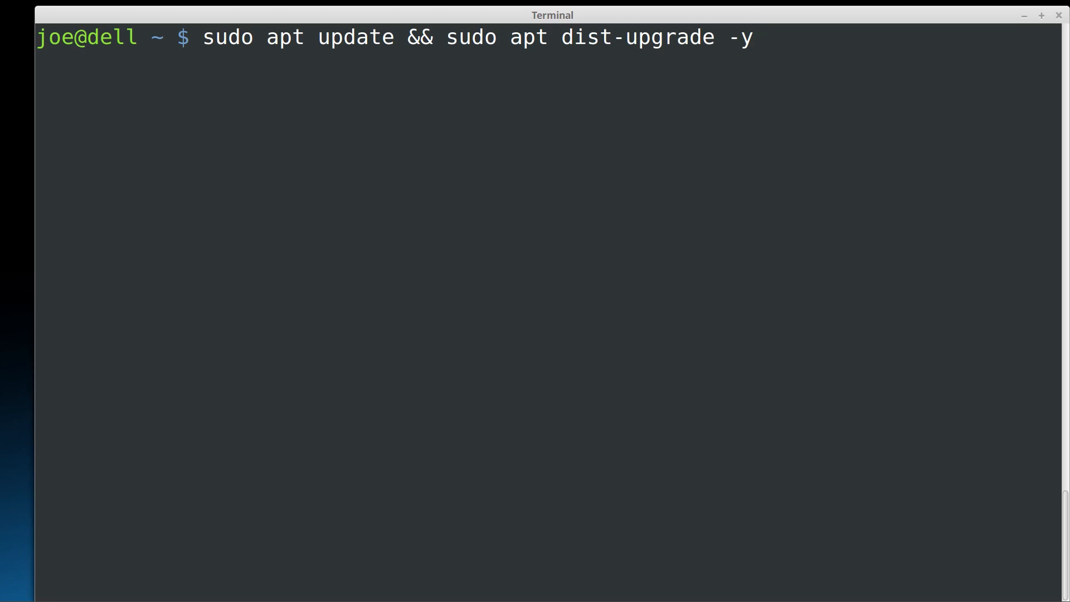
{"action": "key", "text": "ctrl+c"}
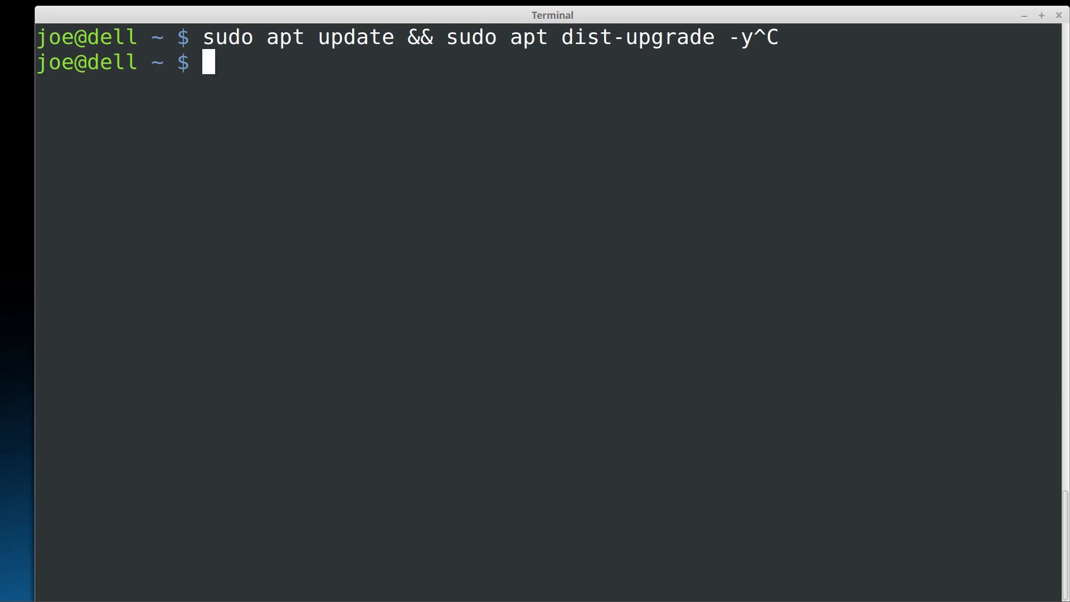
Write example 'shutdown -h now' and 'shutdown -h 60' commands, then erase the line with Ctrl+U.
{"action": "type", "text": "shutdo"}
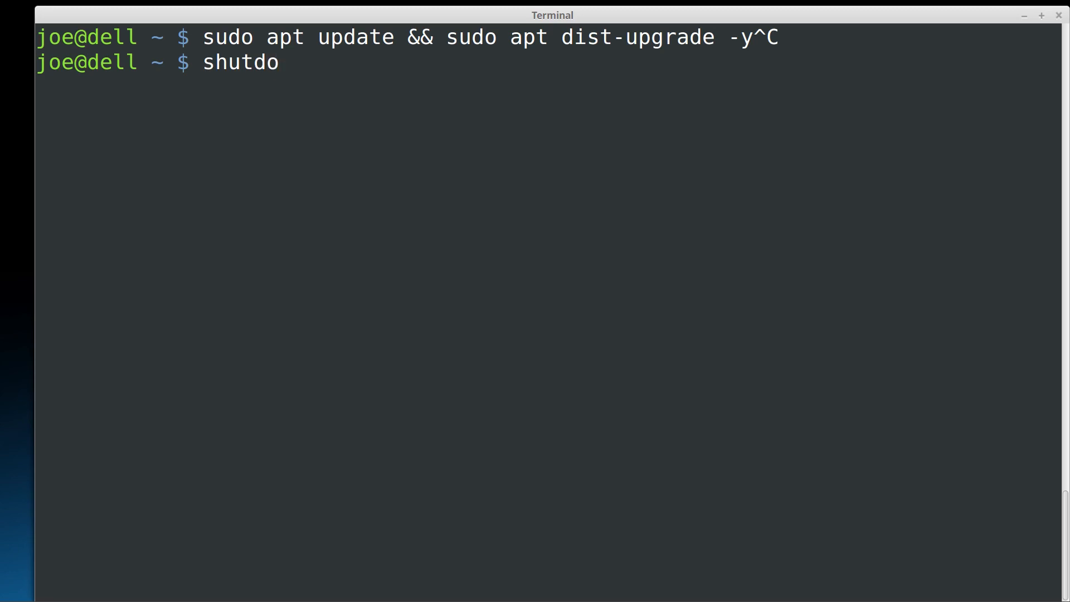
{"action": "type", "text": "wn"}
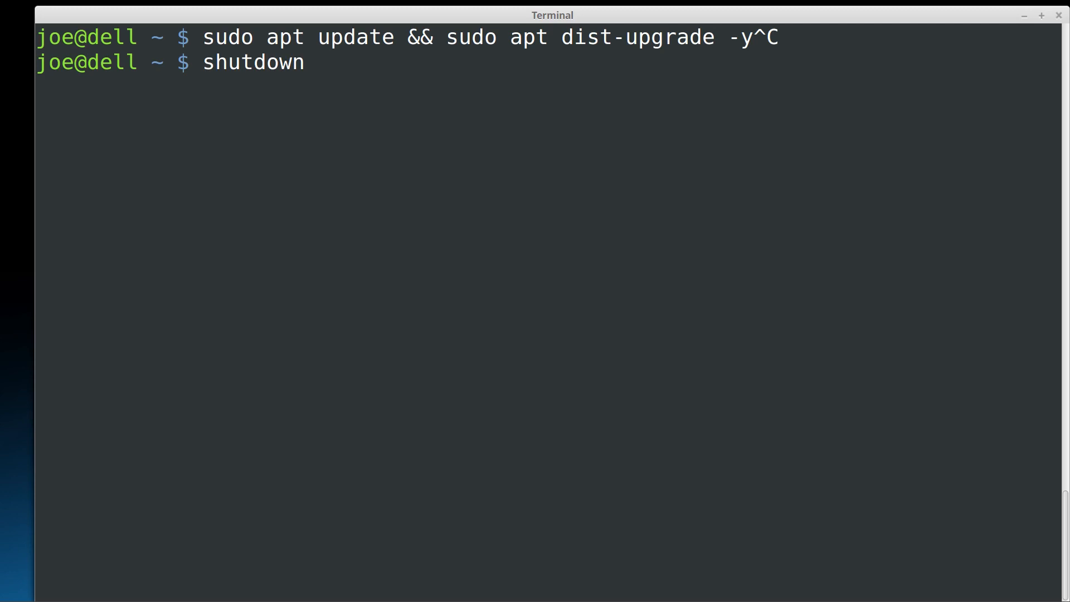
{"action": "type", "text": "-h"}
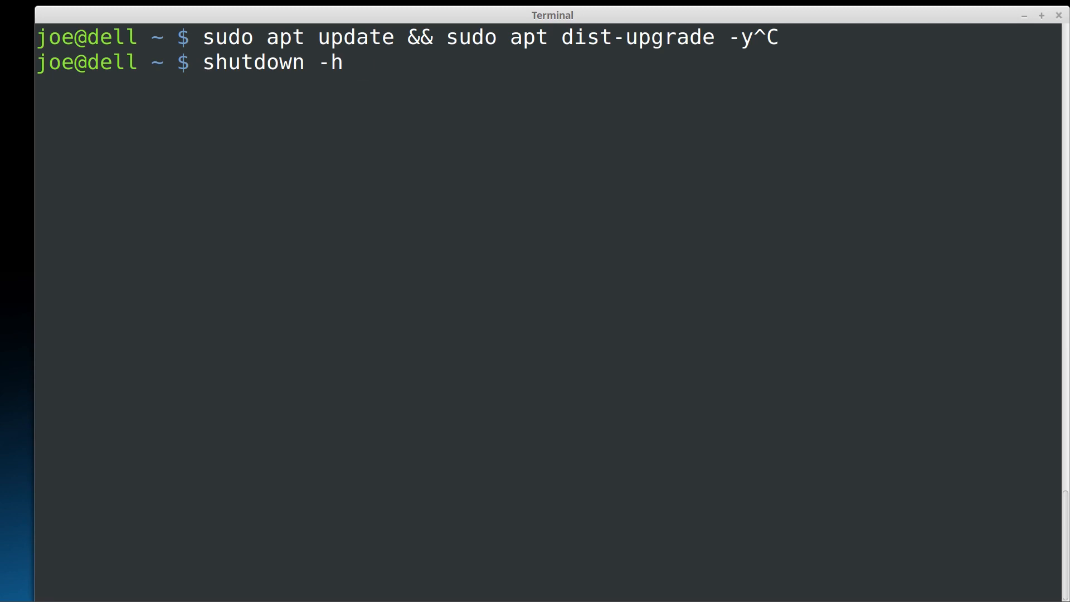
{"action": "type", "text": "now"}
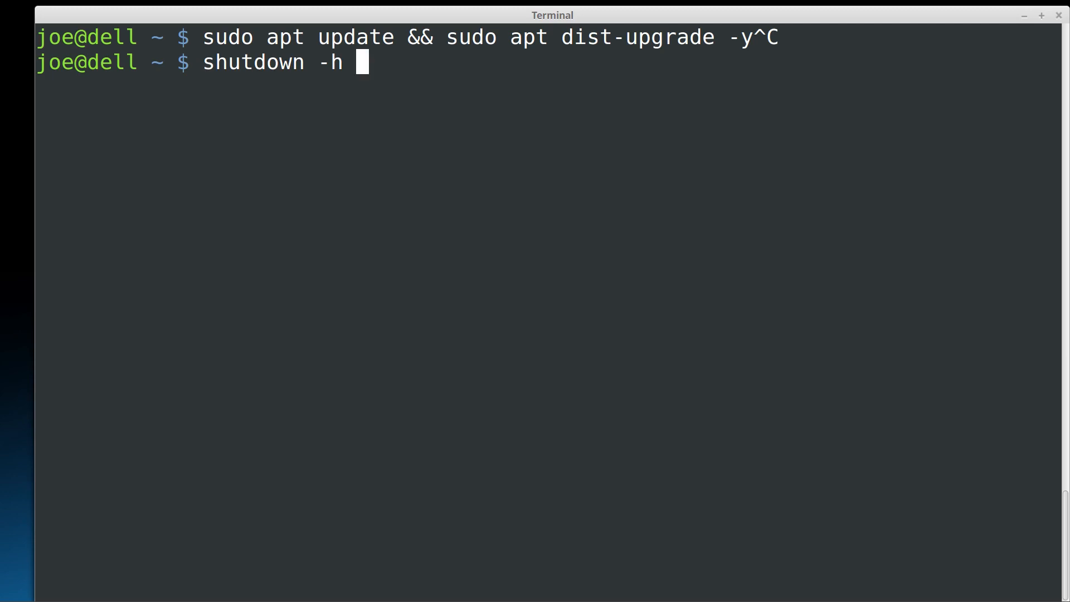
{"action": "type", "text": "60"}
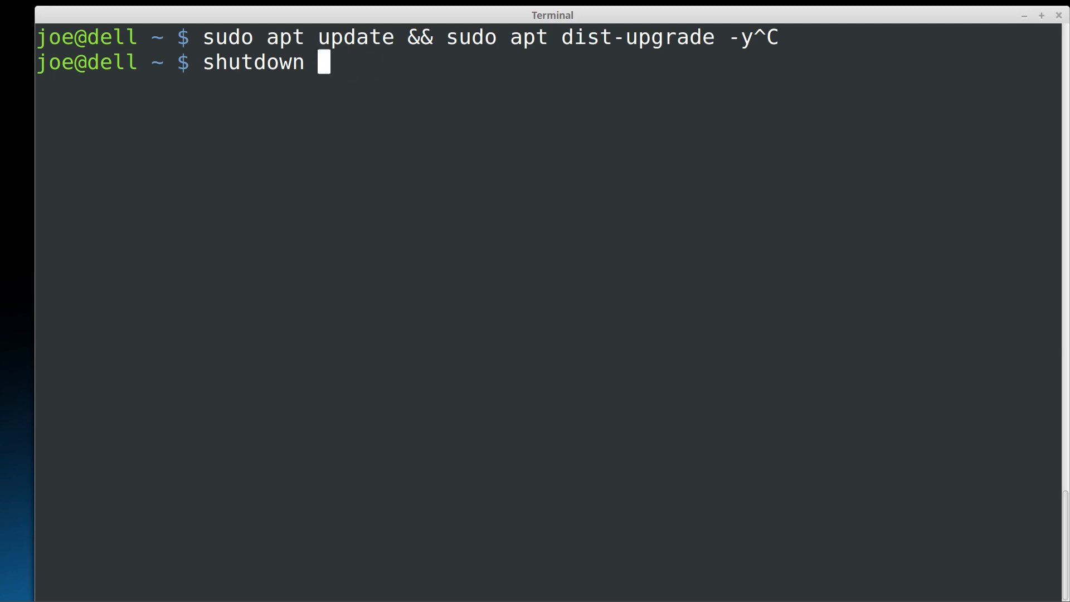
{"action": "key", "text": "ctrl+u"}
{"action": "type", "text": "cal"}
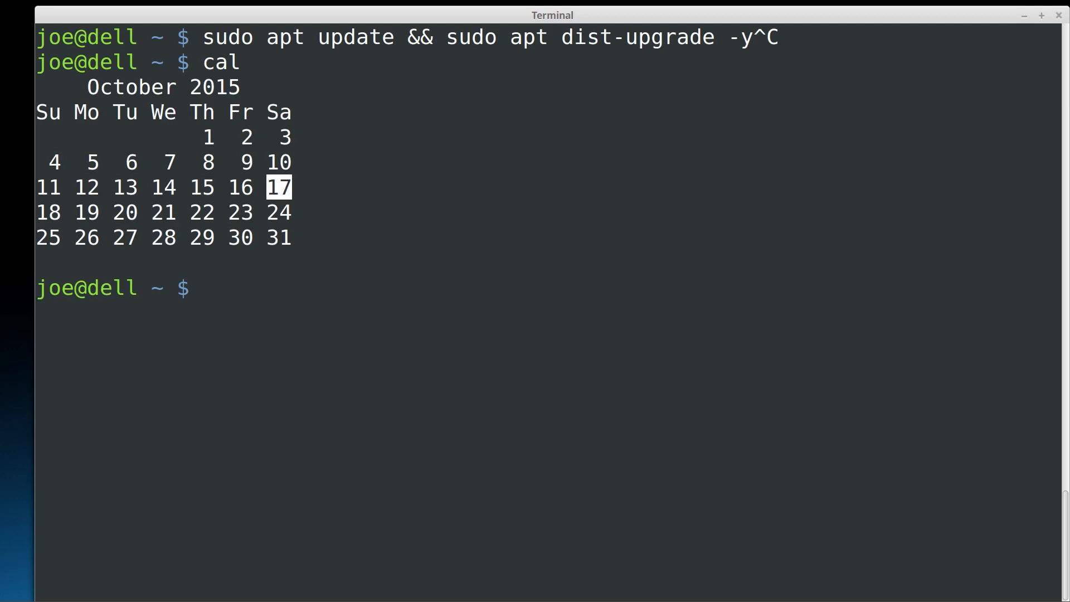
Show the current date, the system uptime with load averages, and the logged-in users.
{"action": "type", "text": "date"}
{"action": "type", "text": "u"}
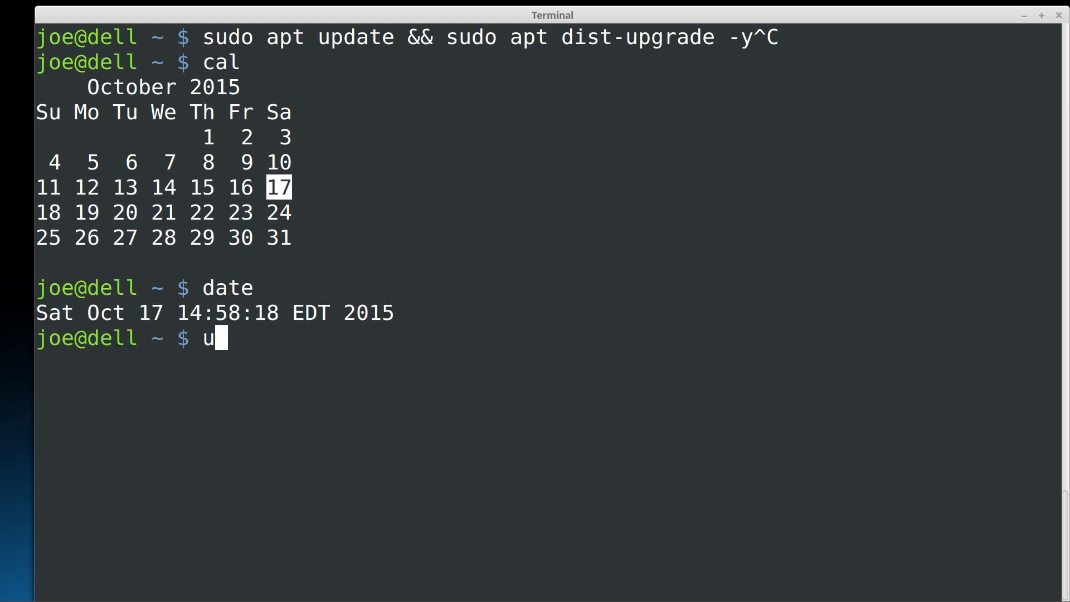
{"action": "type", "text": "pti"}
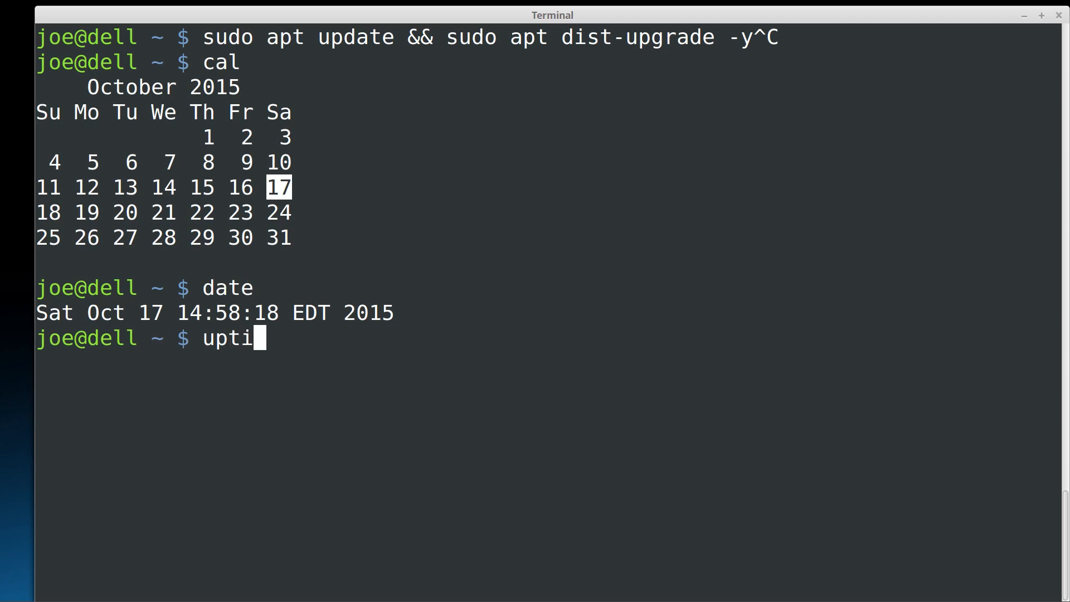
{"action": "key", "text": "Return"}
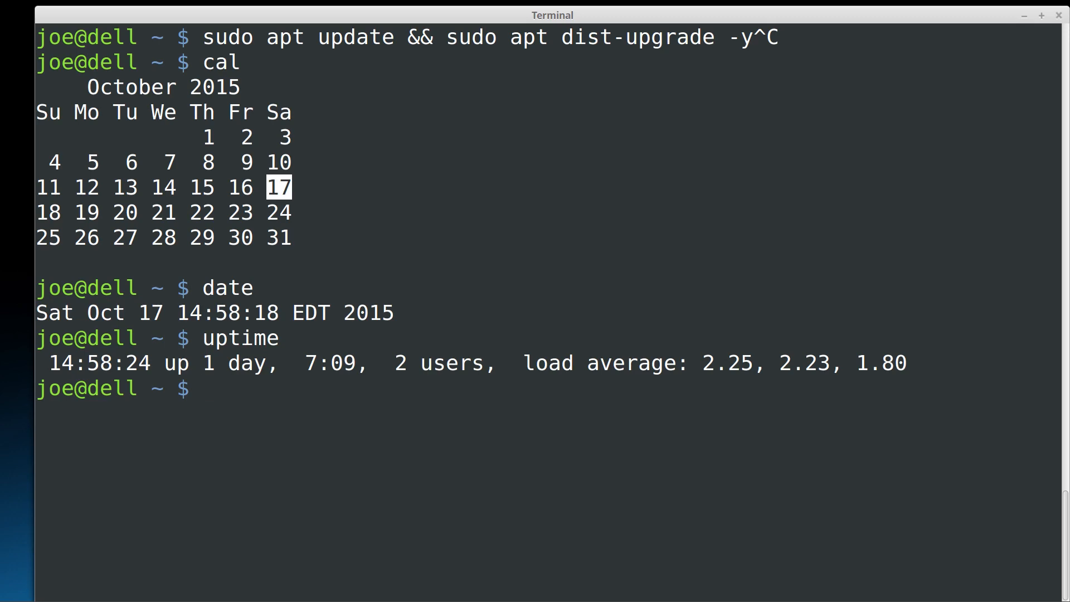
{"action": "type", "text": "us"}
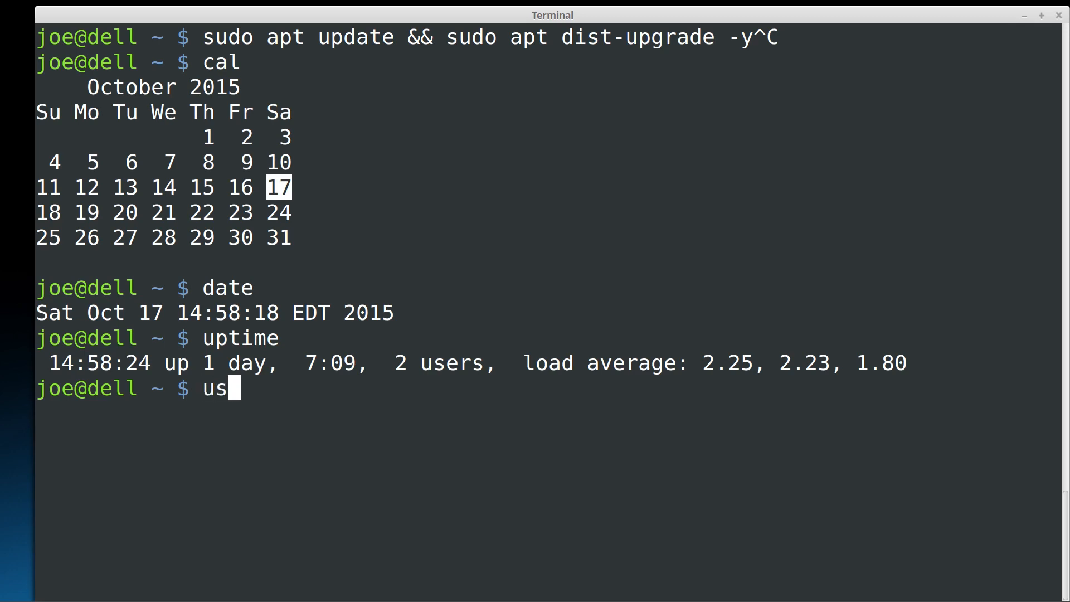
{"action": "key", "text": "Return"}
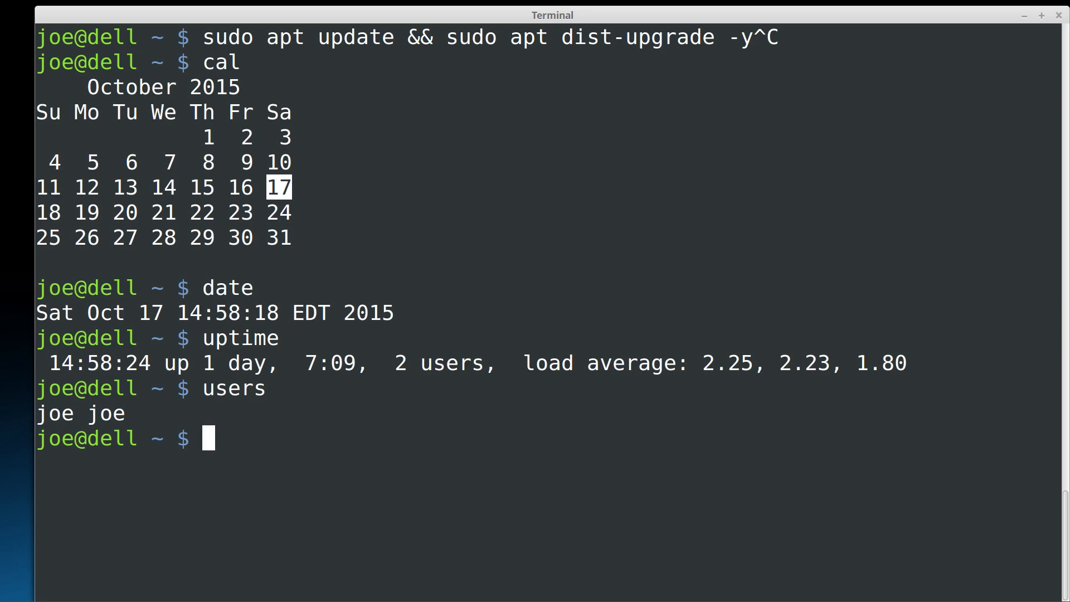
Bring up the manual page for man itself ('man man').
{"action": "type", "text": "m"}
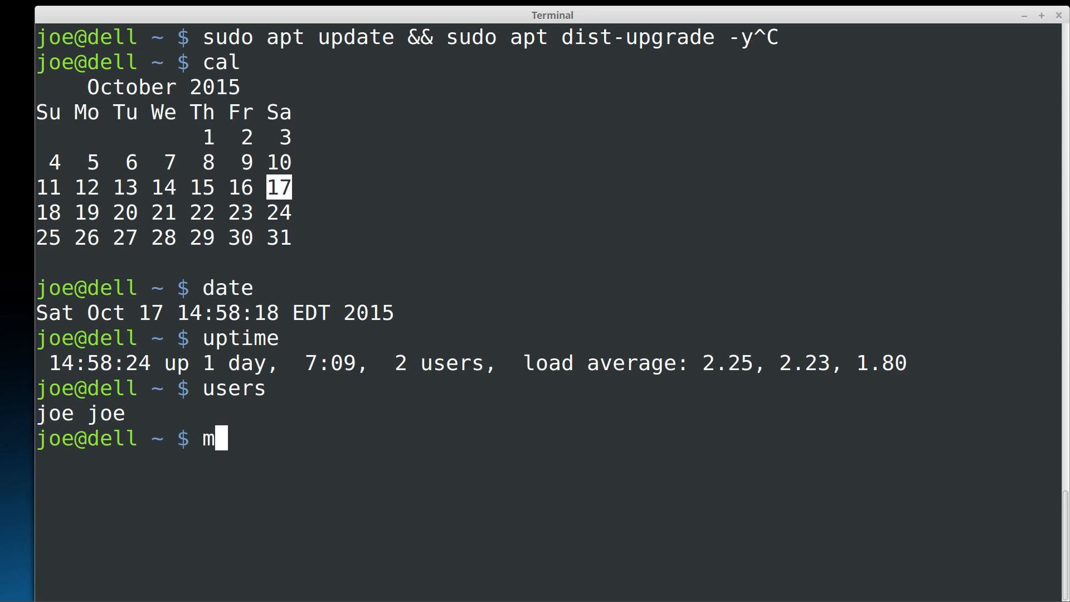
{"action": "type", "text": "an m"}
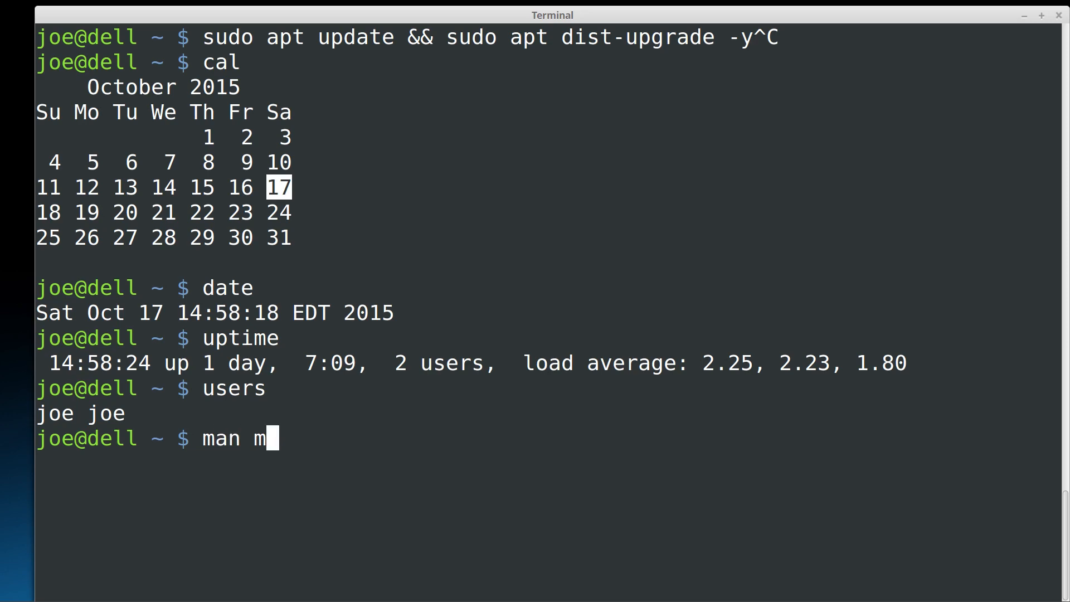
{"action": "key", "text": "Return"}
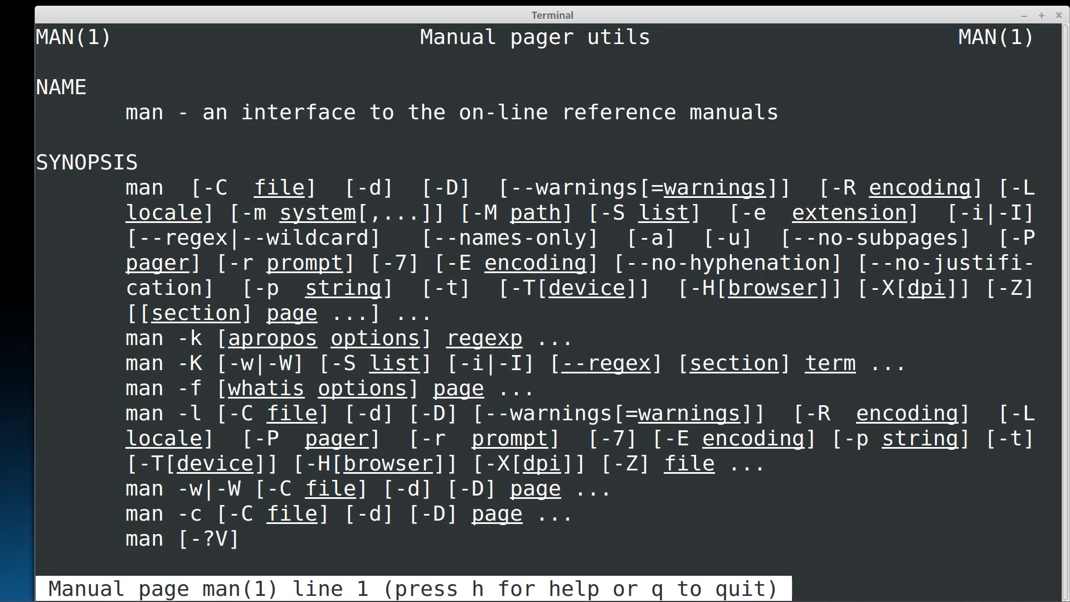
Scroll through the man man page and quit the pager back to the prompt.
{"action": "scroll", "scroll_direction": "down", "scroll_amount": 3}
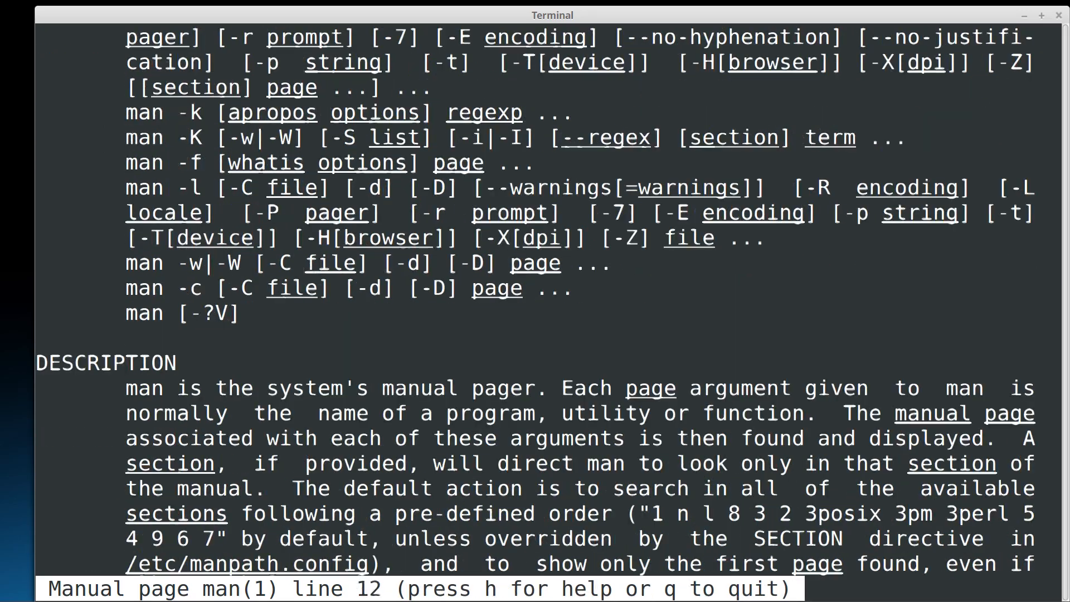
{"action": "scroll", "scroll_direction": "down", "scroll_amount": 3}
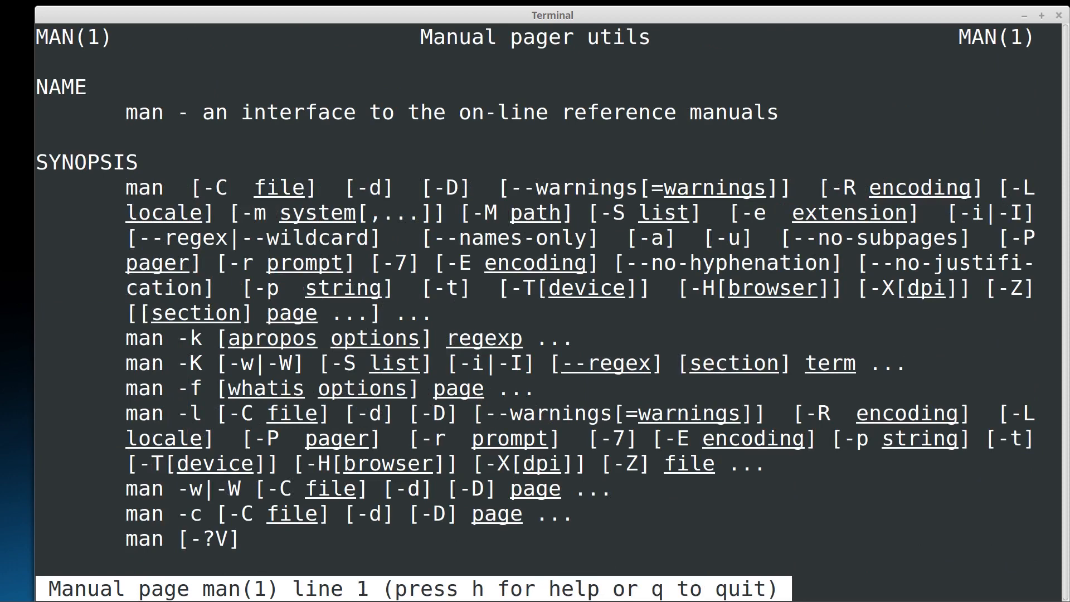
{"action": "key", "text": "q"}
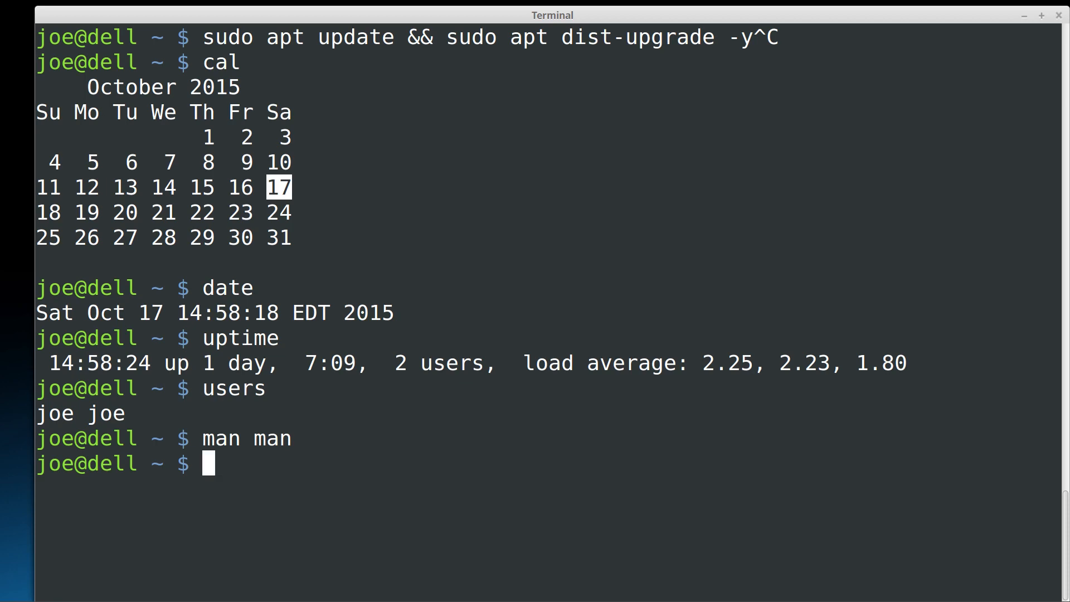